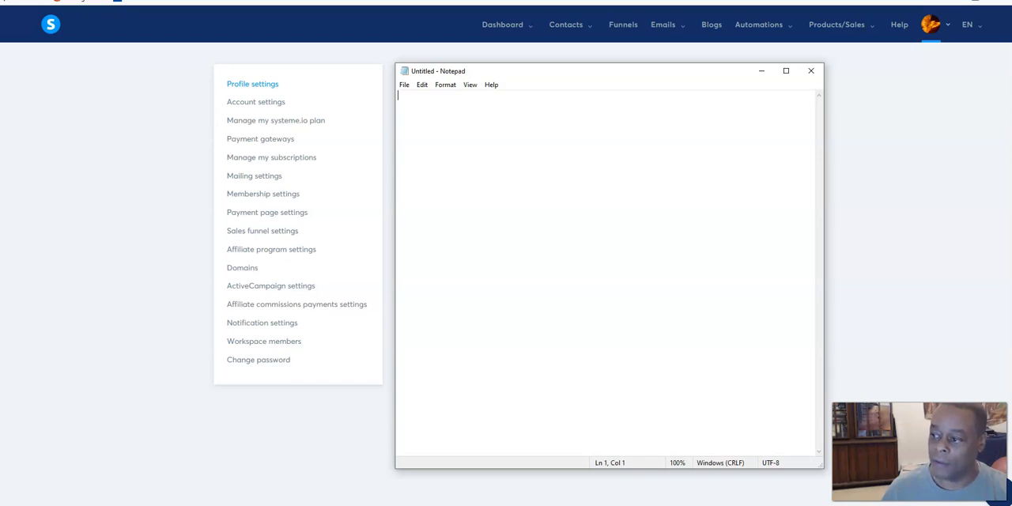
Step: Open the account's domain settings and keep the 25dollabiz subdomain name unchanged
{"action": "left_click", "coordinate": [933, 24]}
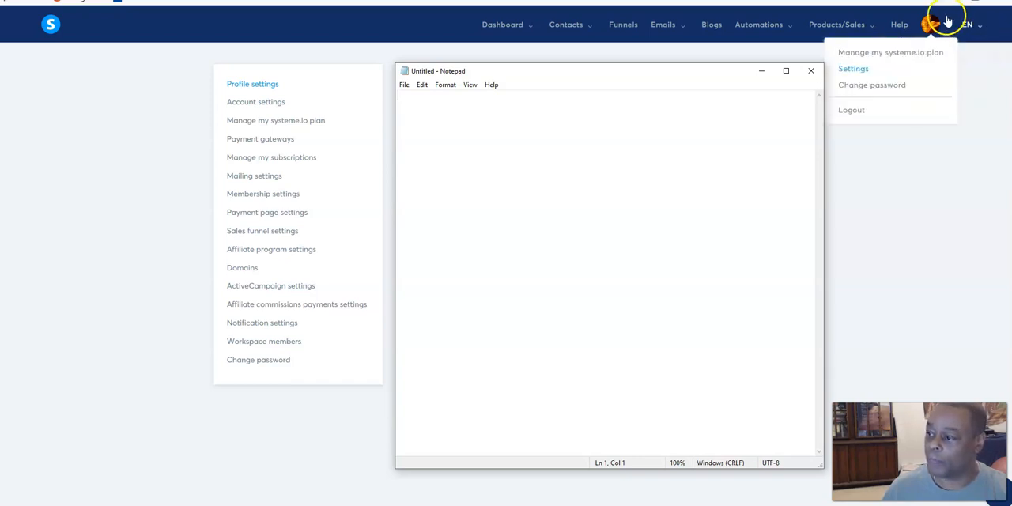
{"action": "mouse_move", "coordinate": [933, 23]}
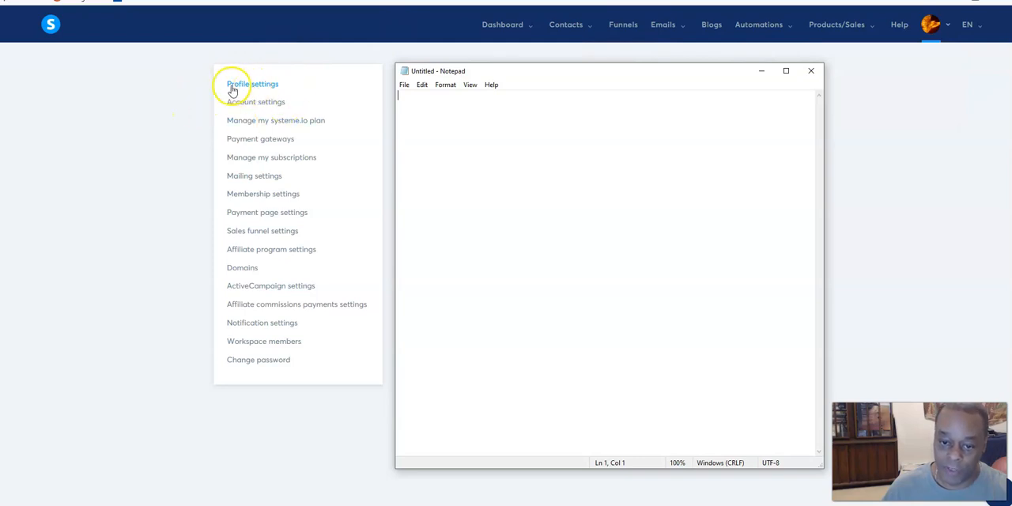
{"action": "mouse_move", "coordinate": [353, 255]}
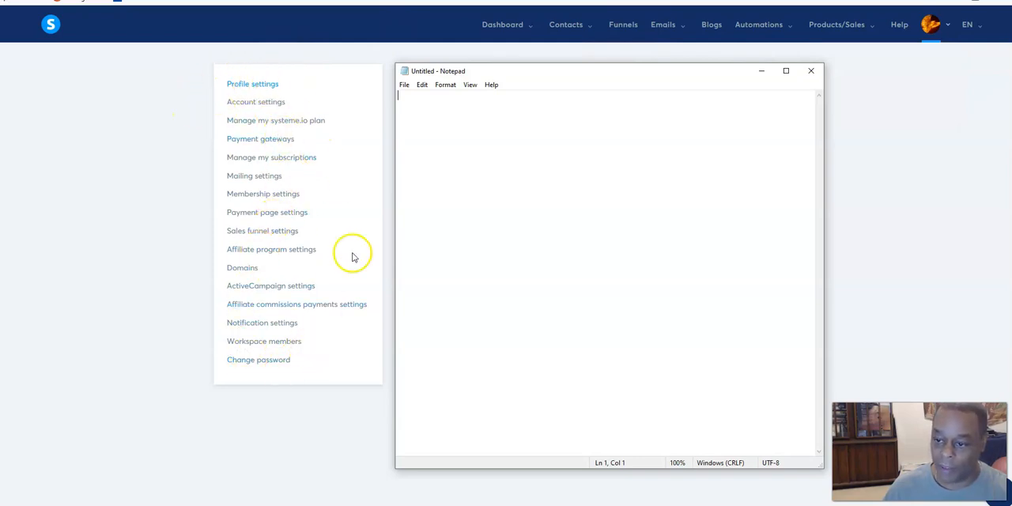
{"action": "mouse_move", "coordinate": [591, 311]}
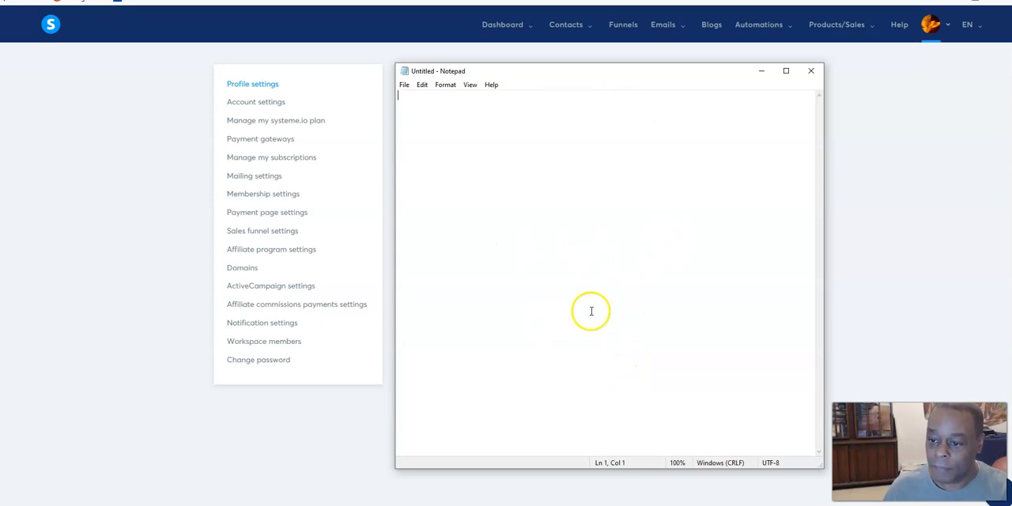
{"action": "mouse_move", "coordinate": [679, 81]}
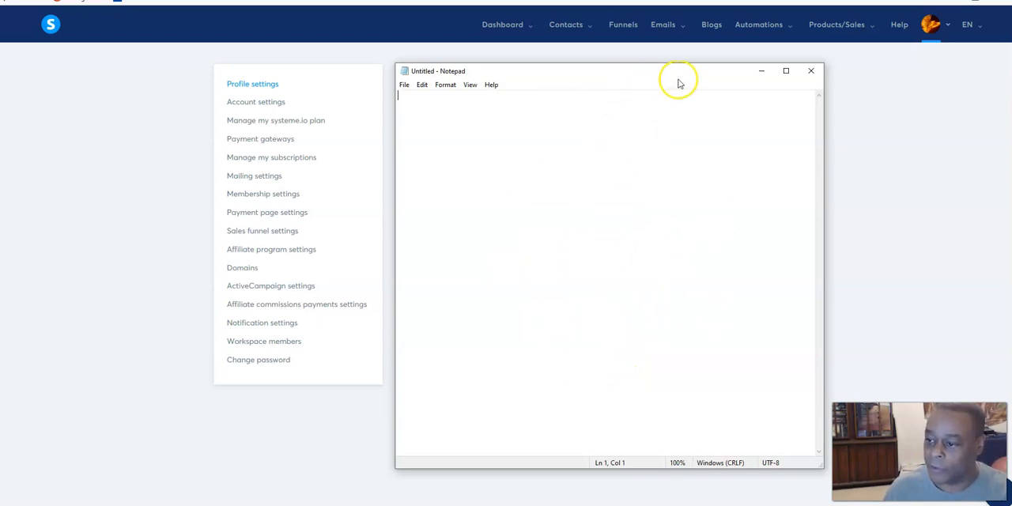
{"action": "mouse_move", "coordinate": [536, 92]}
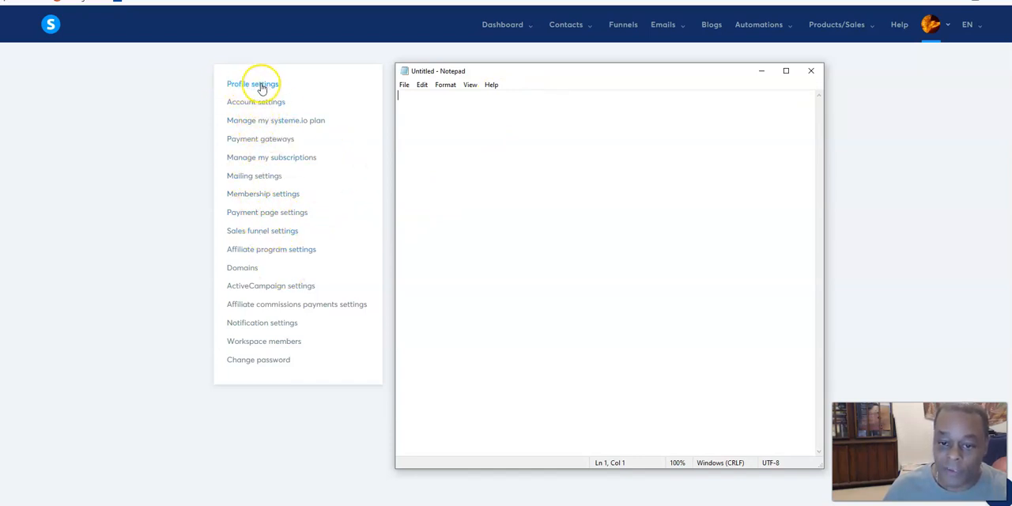
{"action": "mouse_move", "coordinate": [261, 120]}
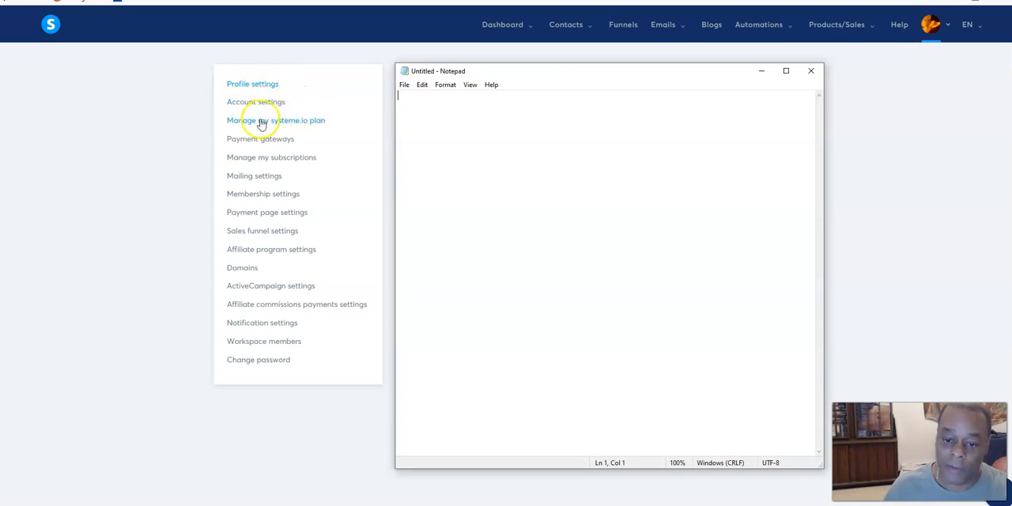
{"action": "mouse_move", "coordinate": [289, 128]}
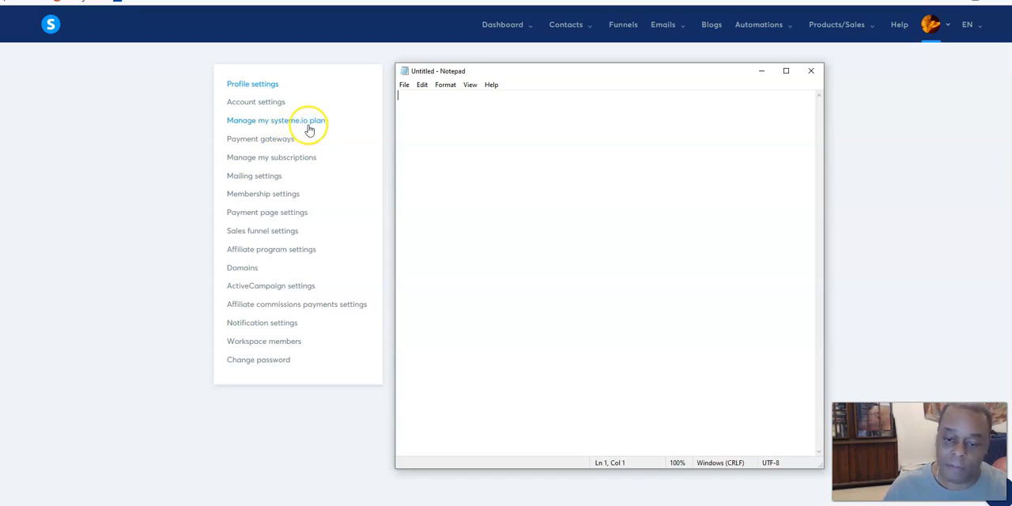
{"action": "mouse_move", "coordinate": [265, 162]}
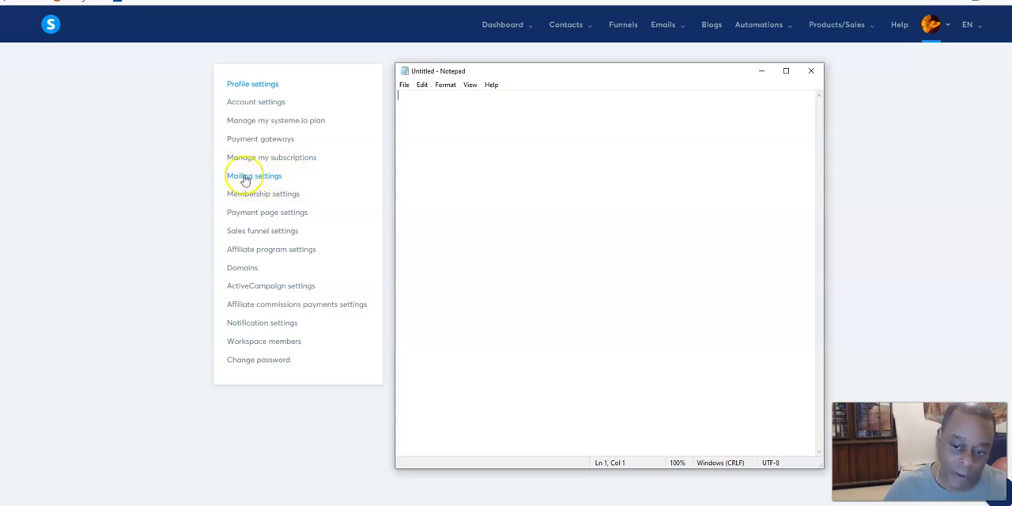
{"action": "mouse_move", "coordinate": [257, 180]}
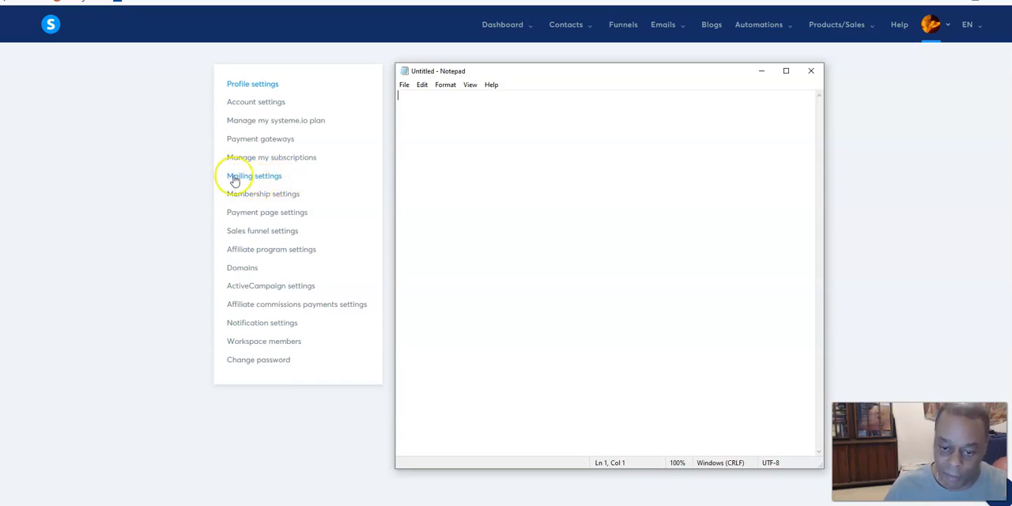
{"action": "mouse_move", "coordinate": [244, 194]}
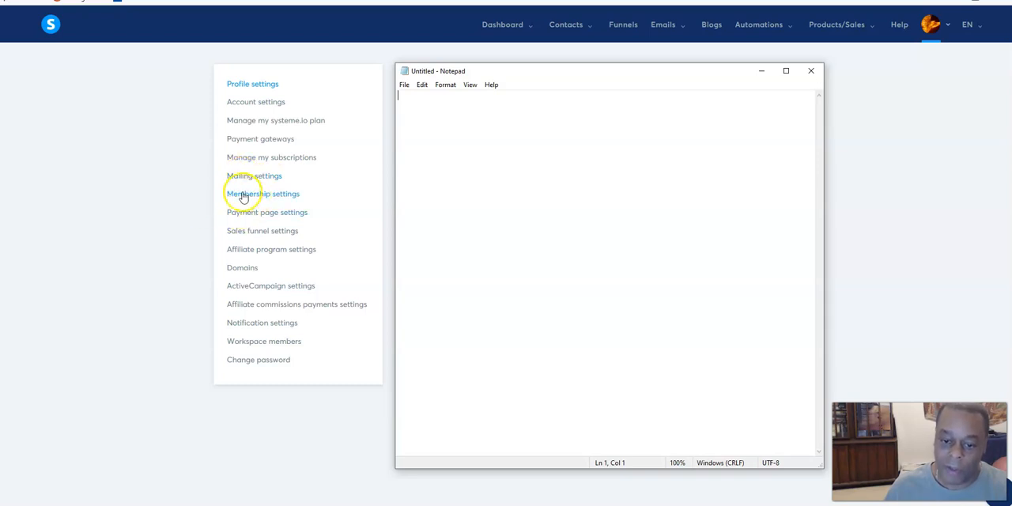
{"action": "mouse_move", "coordinate": [225, 194]}
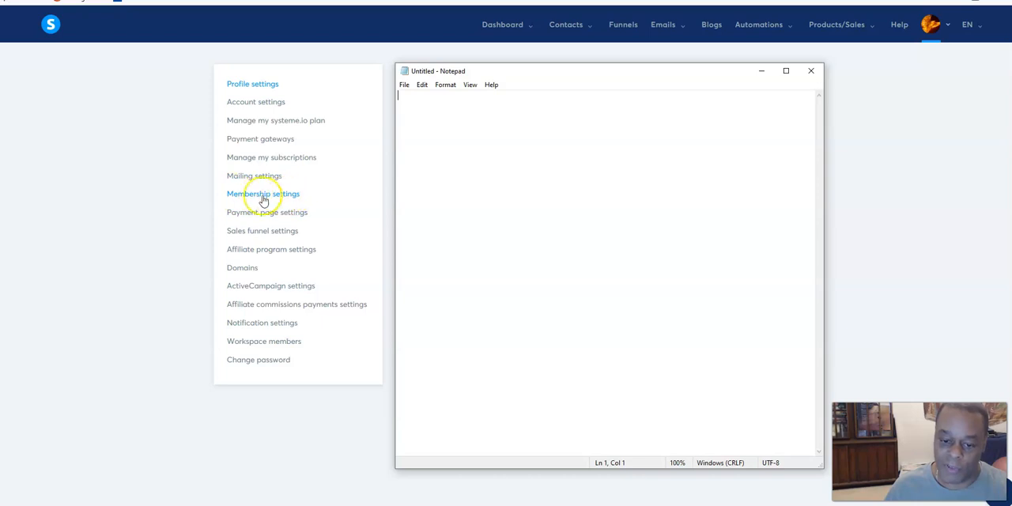
{"action": "mouse_move", "coordinate": [241, 217]}
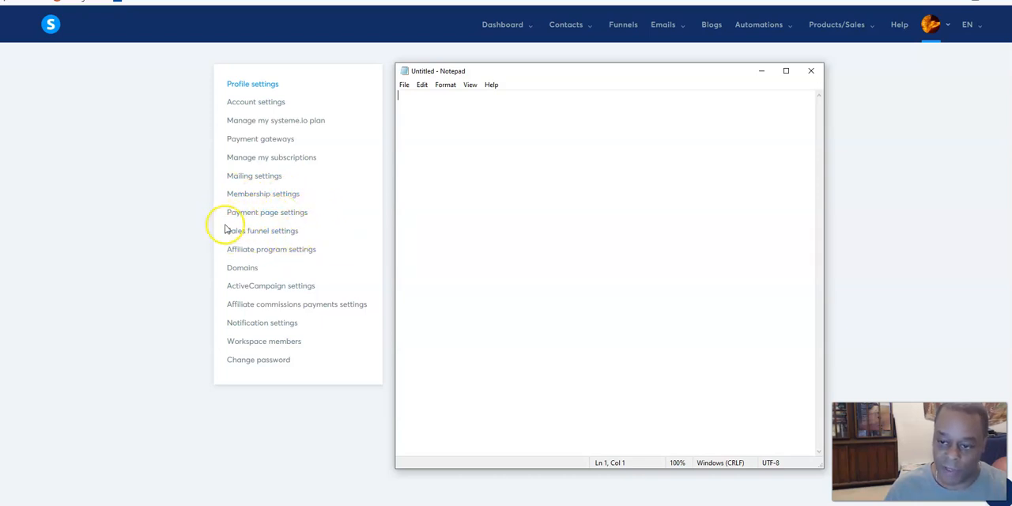
{"action": "mouse_move", "coordinate": [233, 249]}
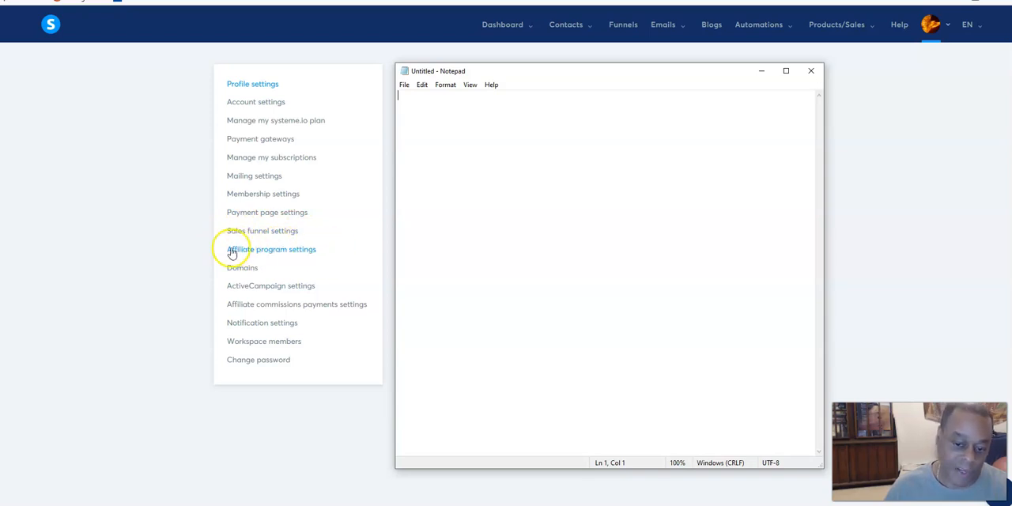
{"action": "mouse_move", "coordinate": [271, 286]}
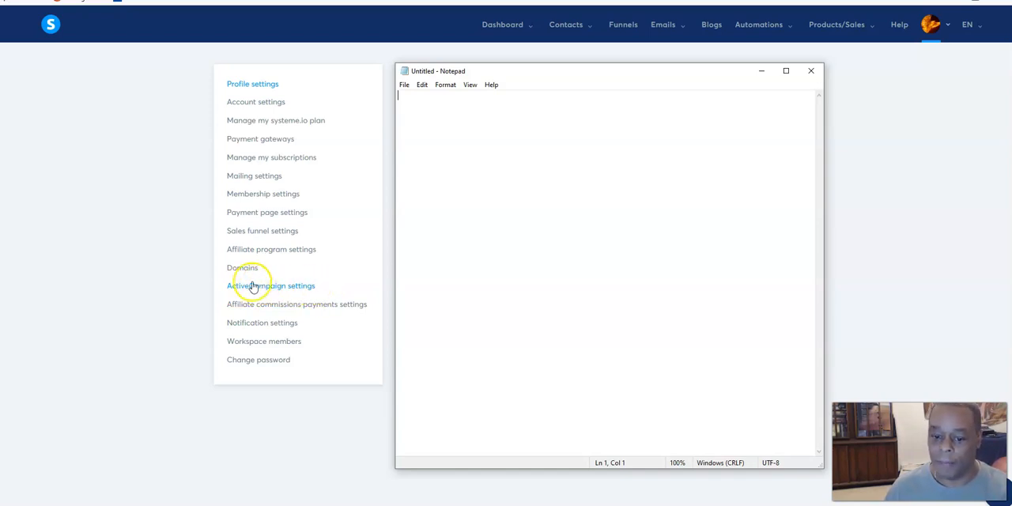
{"action": "mouse_move", "coordinate": [292, 287]}
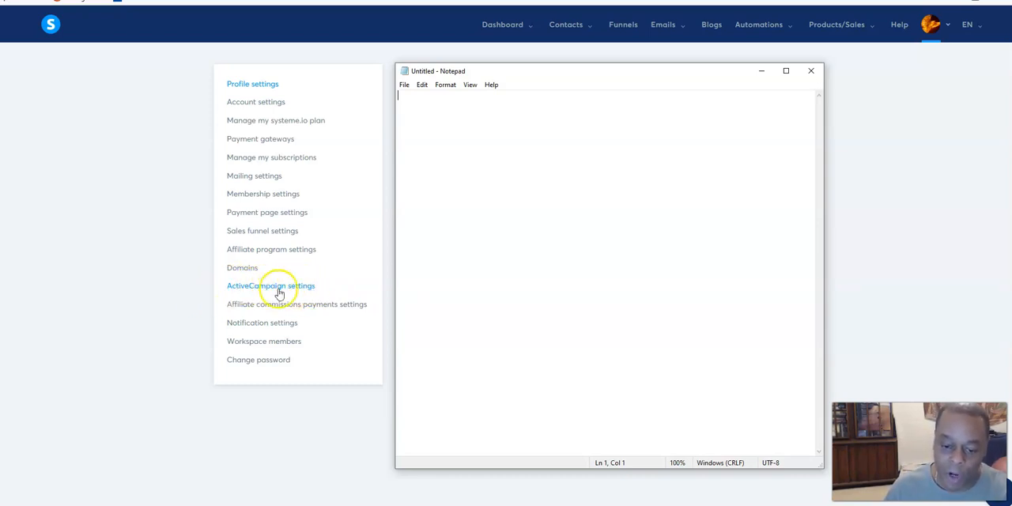
{"action": "mouse_move", "coordinate": [221, 288]}
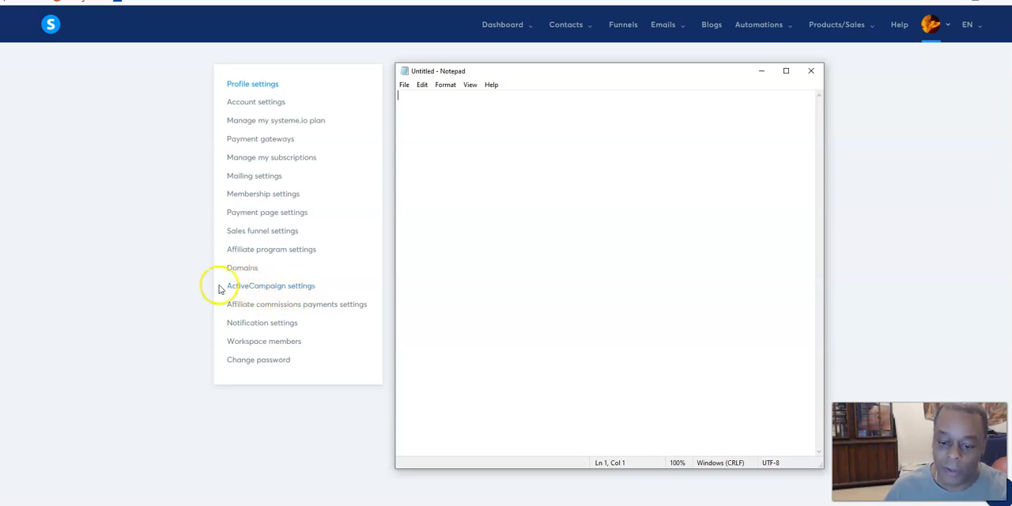
{"action": "mouse_move", "coordinate": [315, 307]}
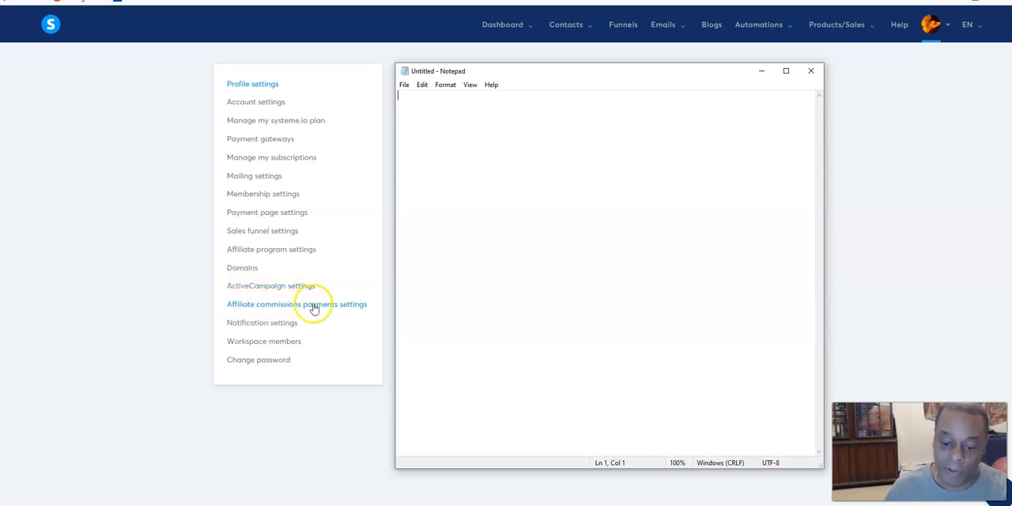
{"action": "mouse_move", "coordinate": [257, 306]}
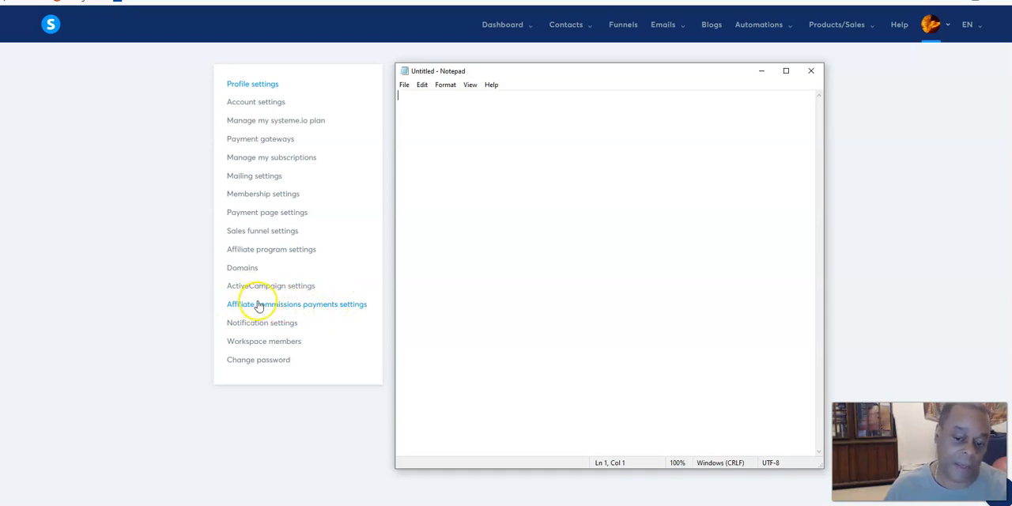
{"action": "mouse_move", "coordinate": [325, 308]}
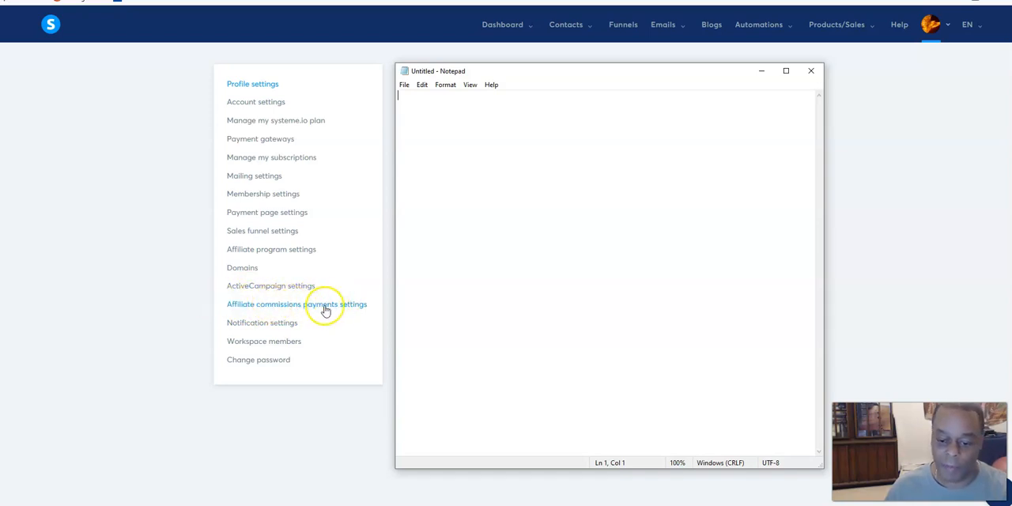
{"action": "mouse_move", "coordinate": [280, 316]}
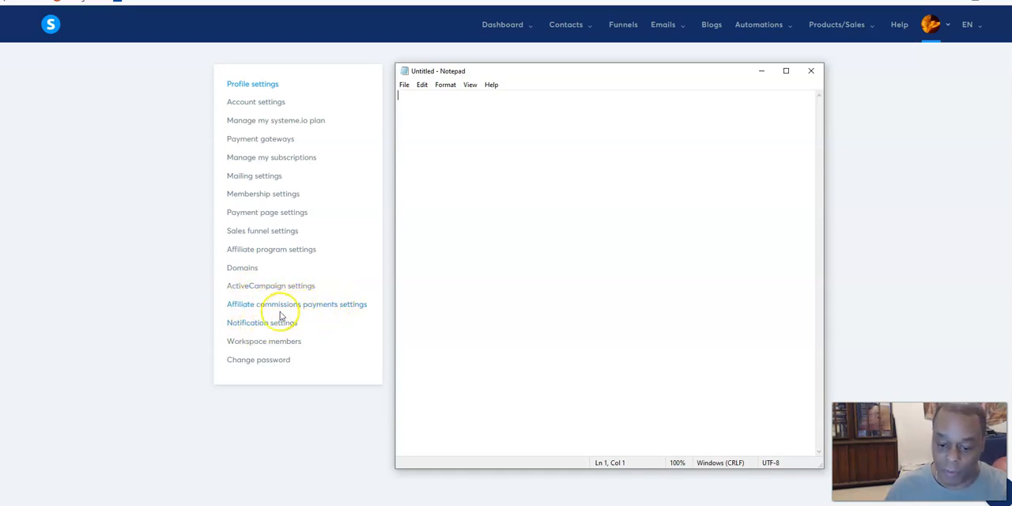
{"action": "mouse_move", "coordinate": [314, 352]}
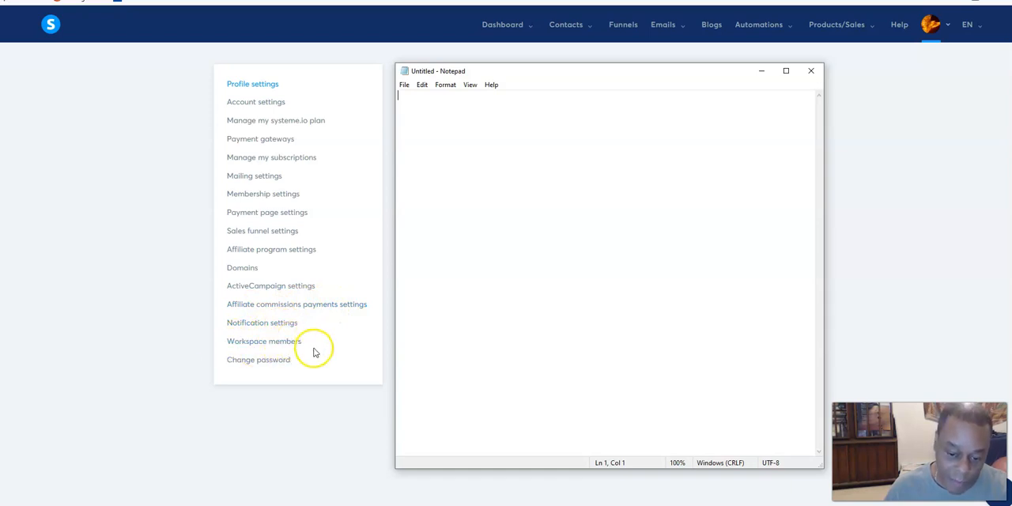
{"action": "mouse_move", "coordinate": [243, 277]}
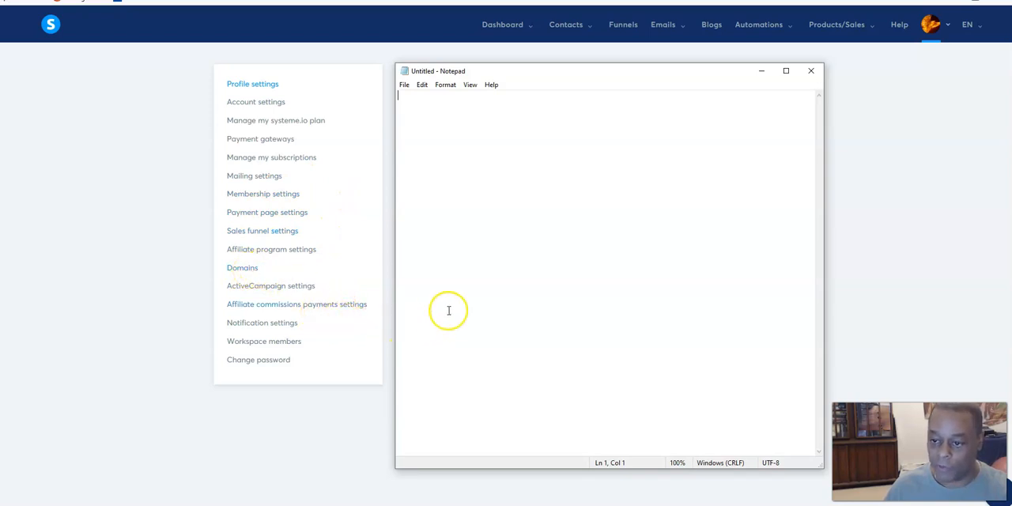
{"action": "mouse_move", "coordinate": [253, 272]}
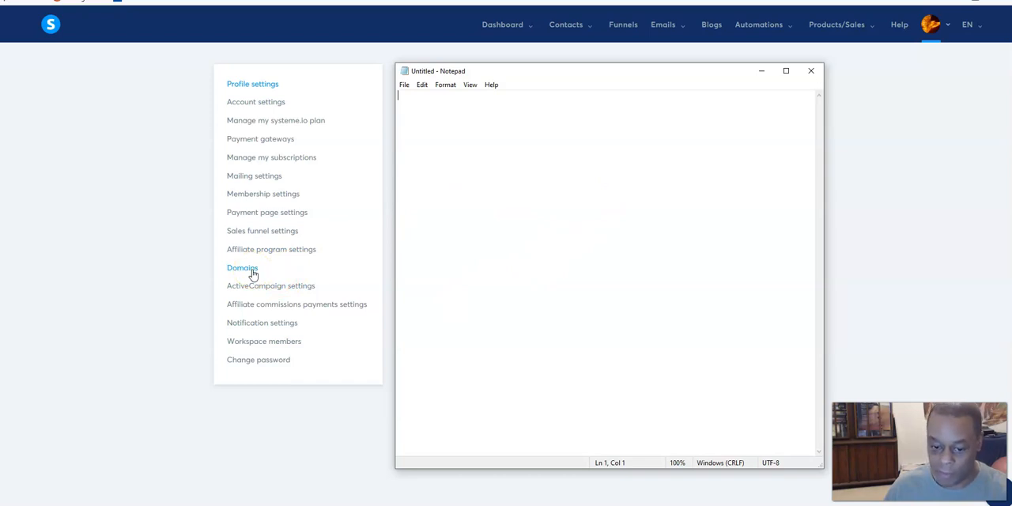
{"action": "mouse_move", "coordinate": [379, 126]}
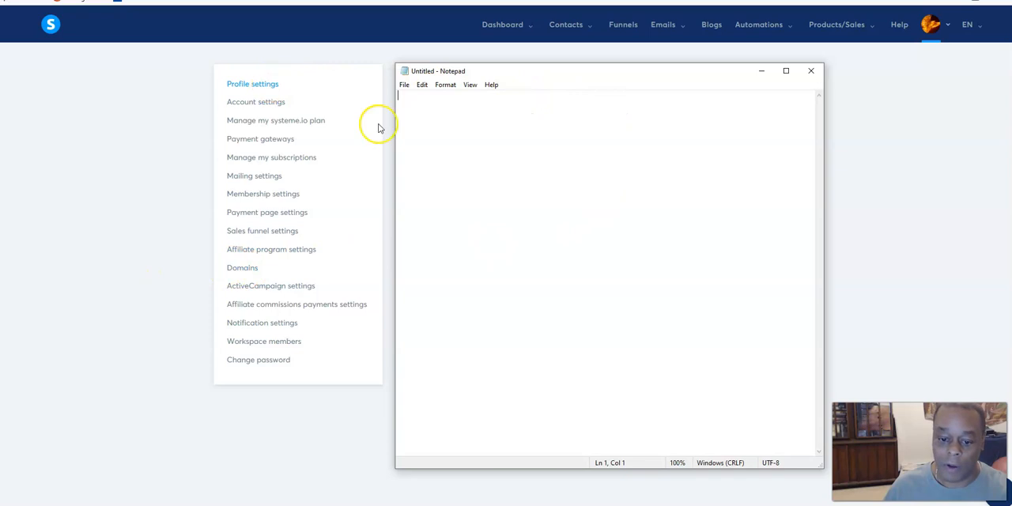
{"action": "left_click", "coordinate": [810, 70]}
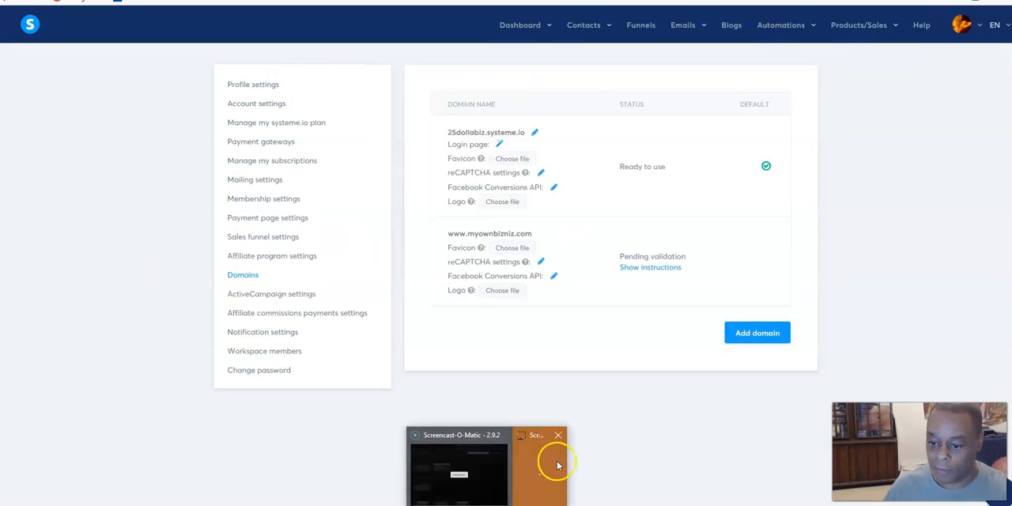
{"action": "left_click", "coordinate": [530, 467]}
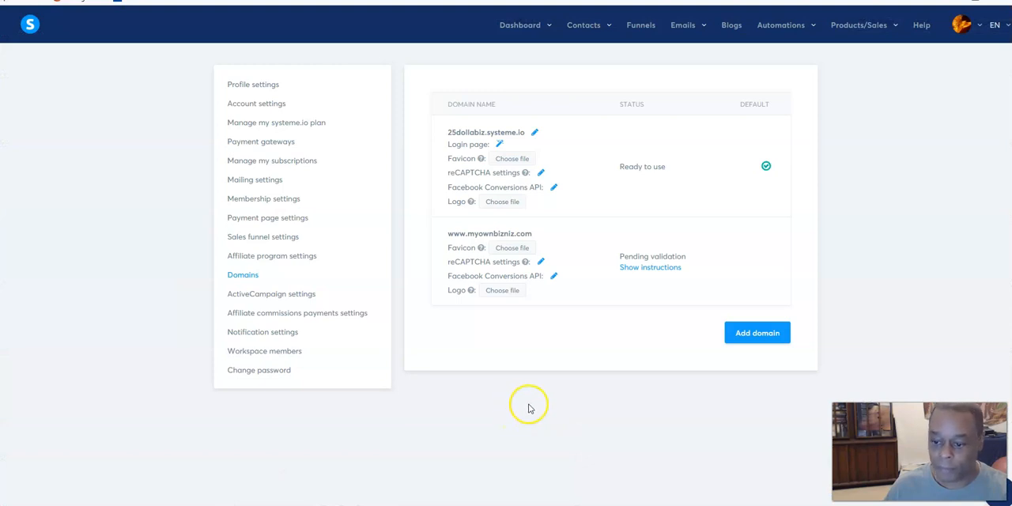
{"action": "mouse_move", "coordinate": [554, 389]}
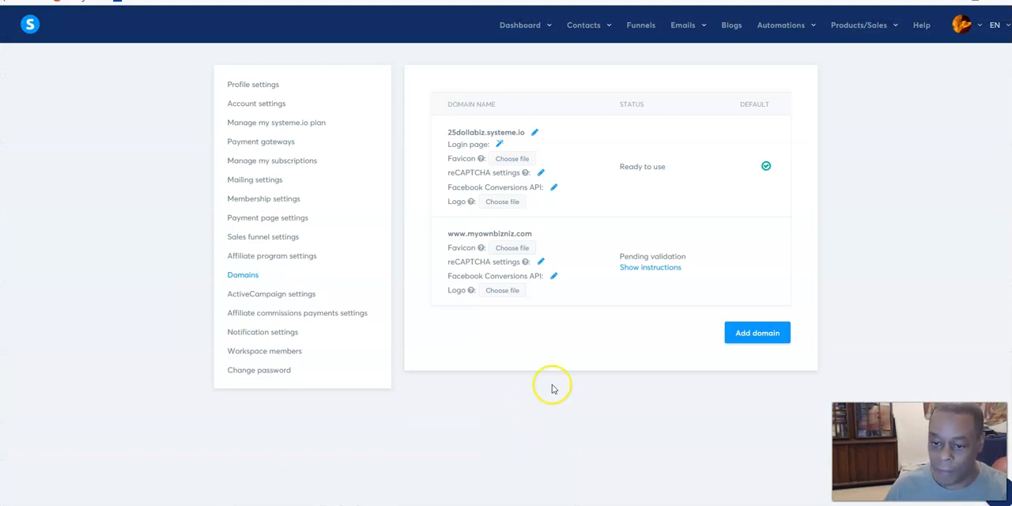
{"action": "mouse_move", "coordinate": [243, 274]}
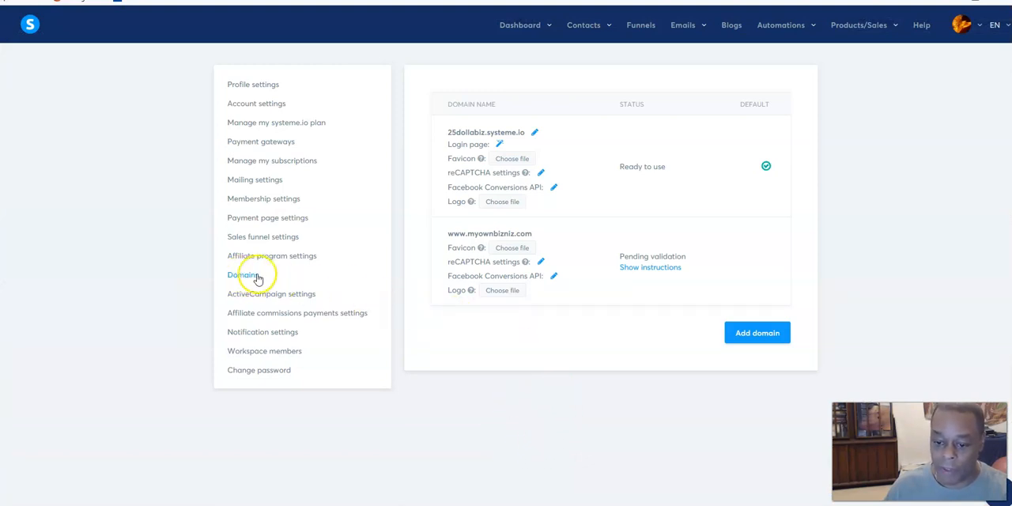
{"action": "mouse_move", "coordinate": [340, 287]}
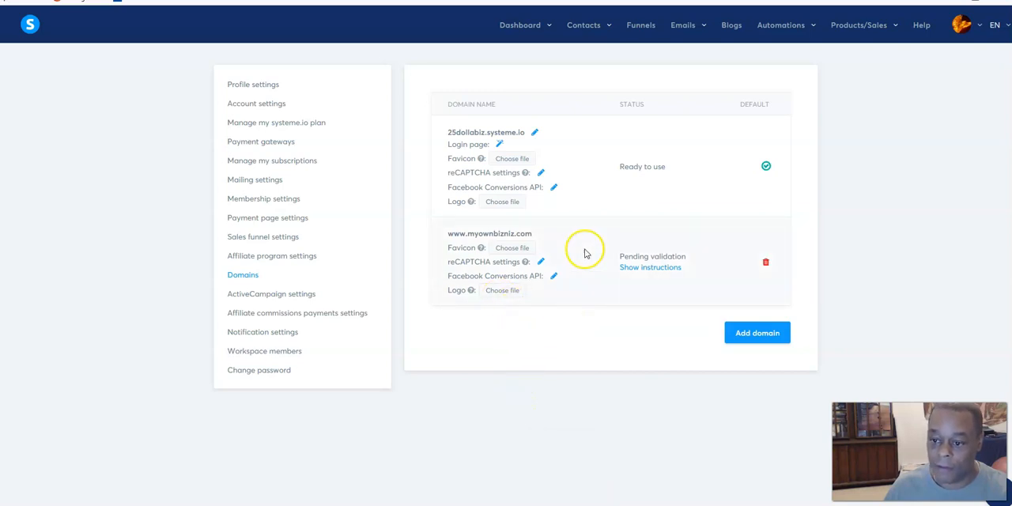
{"action": "mouse_move", "coordinate": [608, 158]}
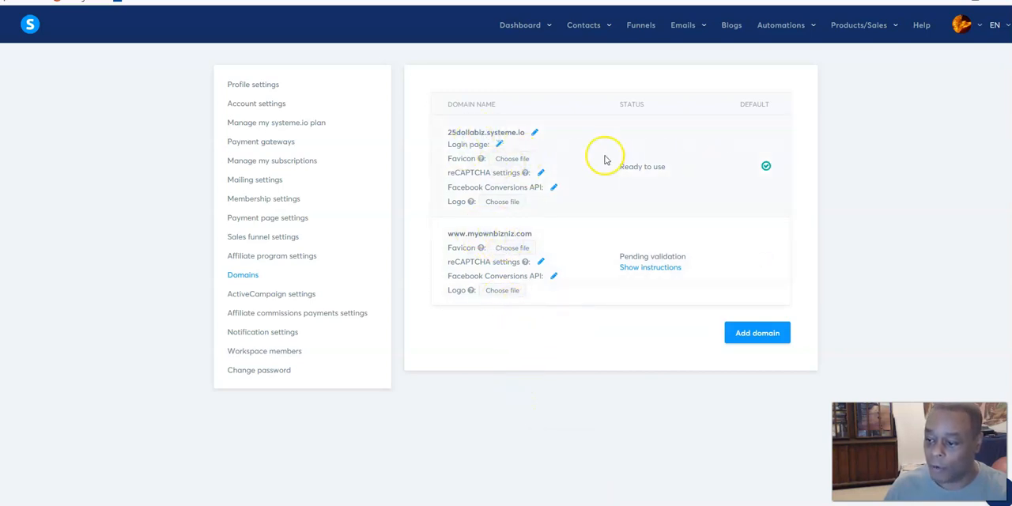
{"action": "mouse_move", "coordinate": [645, 164]}
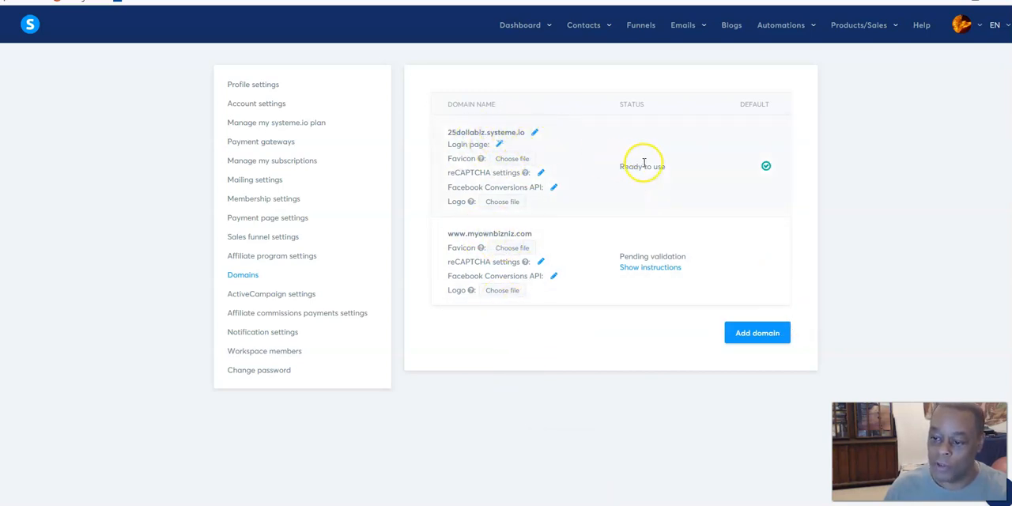
{"action": "mouse_move", "coordinate": [527, 132]}
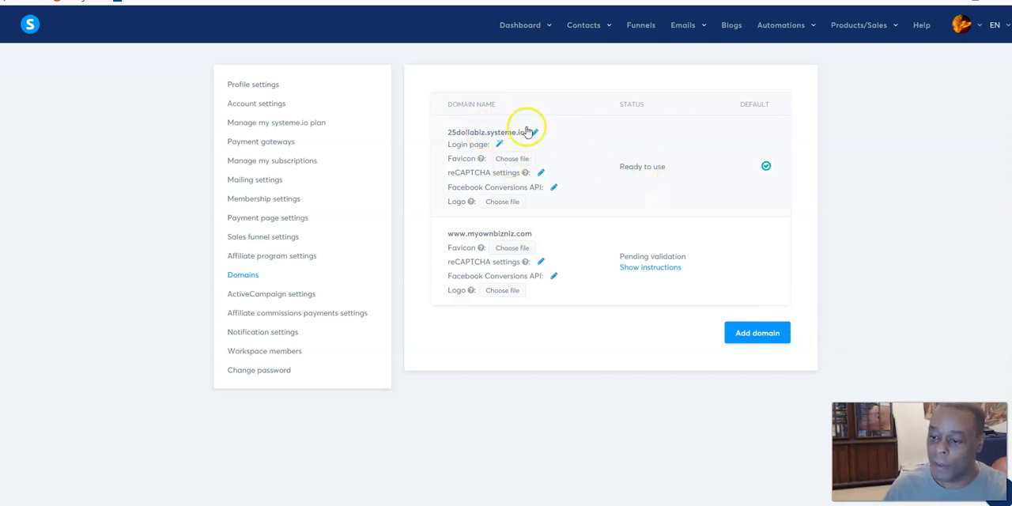
{"action": "left_click", "coordinate": [537, 133]}
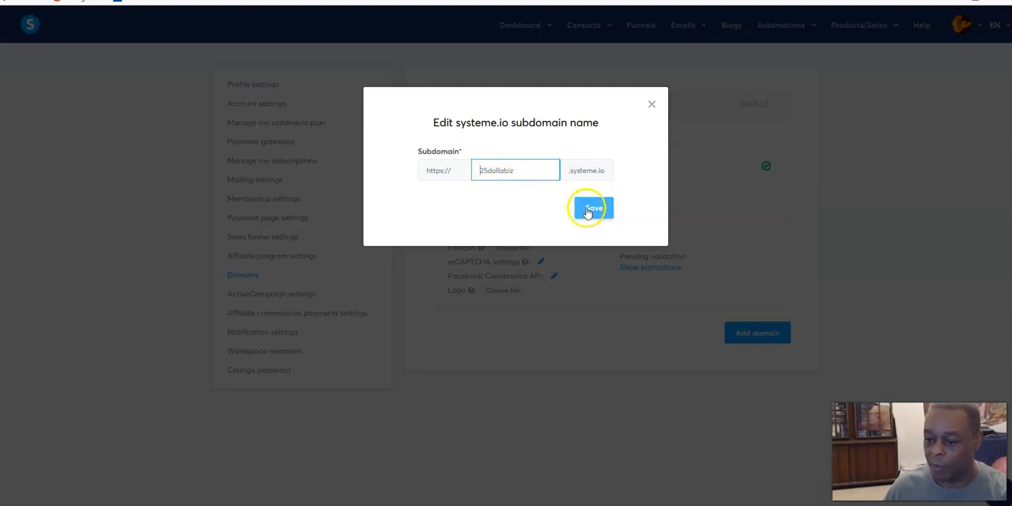
{"action": "left_click", "coordinate": [592, 208]}
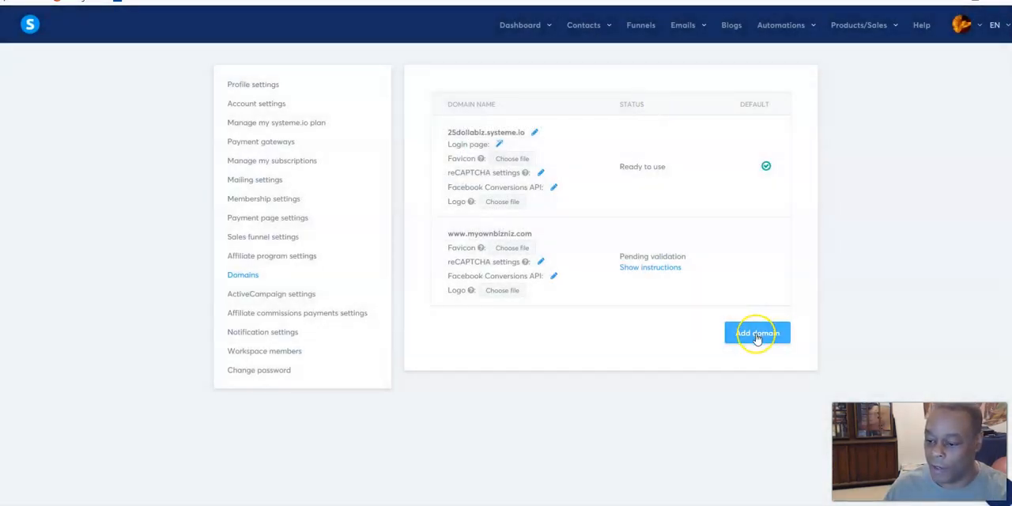
{"action": "left_click", "coordinate": [756, 332]}
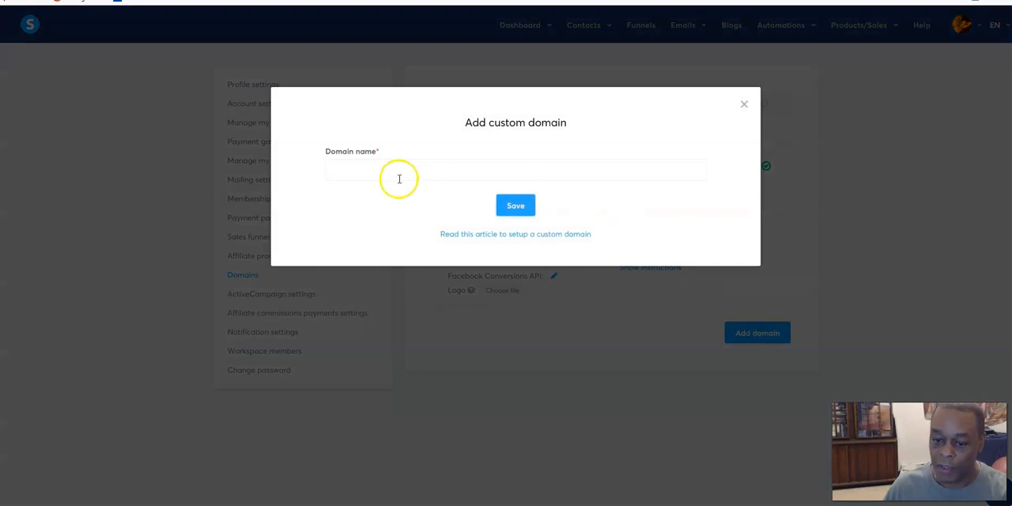
{"action": "type", "text": "www"}
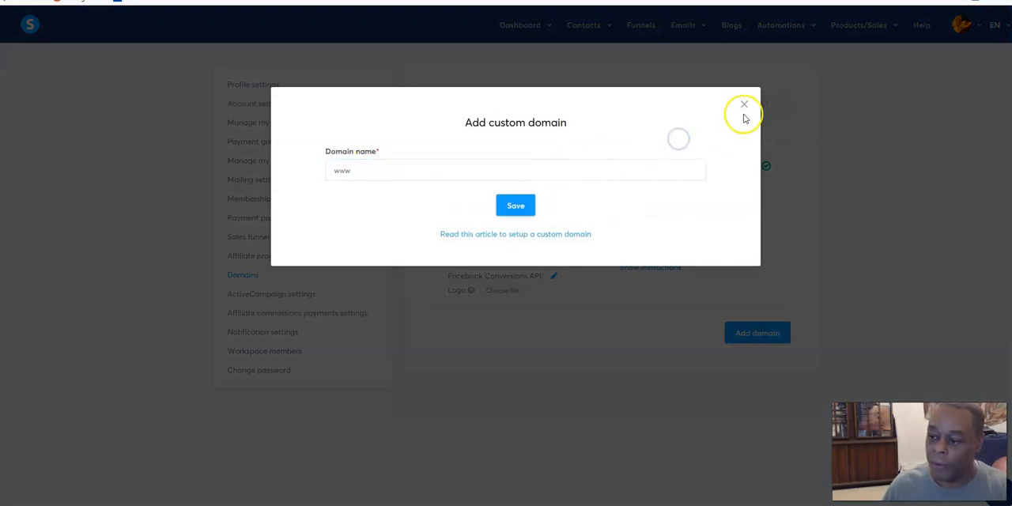
{"action": "left_click", "coordinate": [743, 103]}
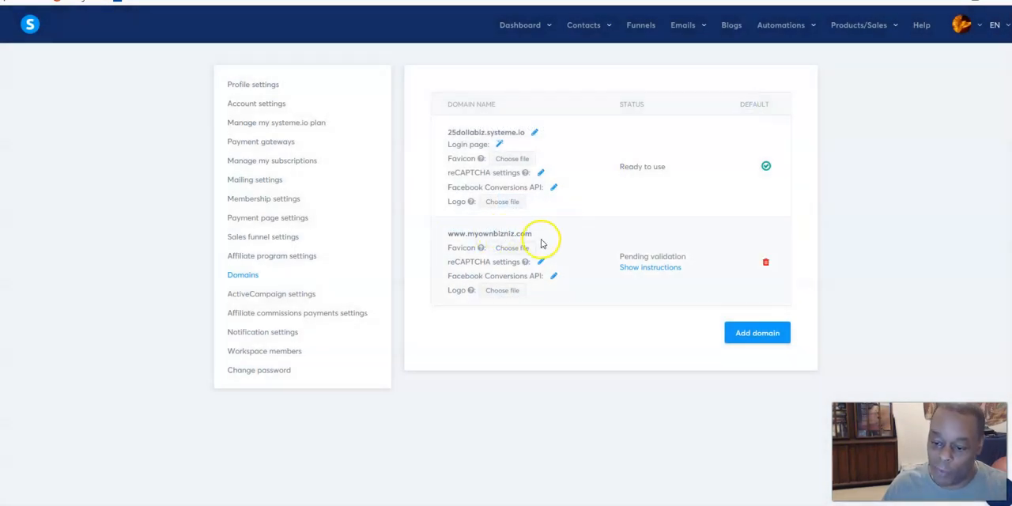
{"action": "mouse_move", "coordinate": [510, 257]}
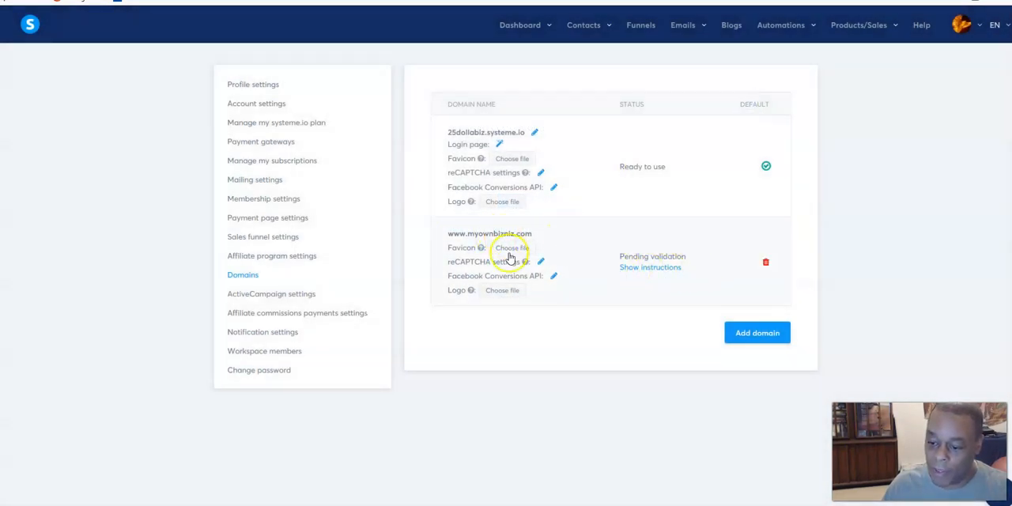
{"action": "left_click", "coordinate": [650, 267]}
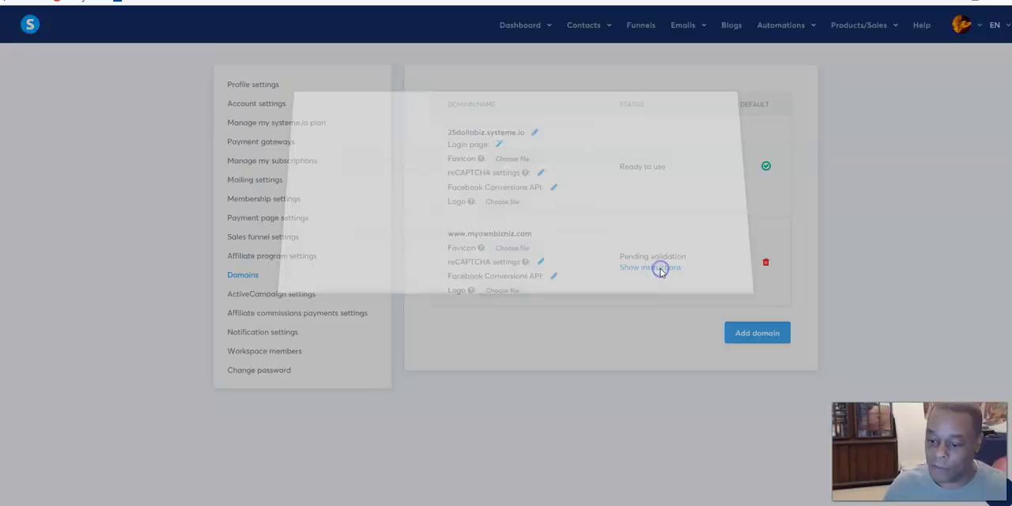
{"action": "left_click", "coordinate": [650, 267]}
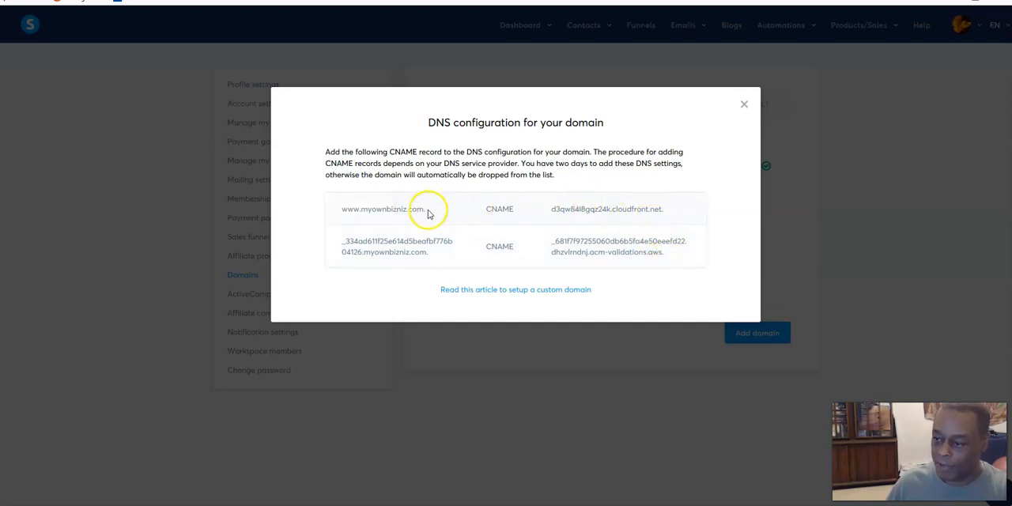
{"action": "mouse_move", "coordinate": [560, 252]}
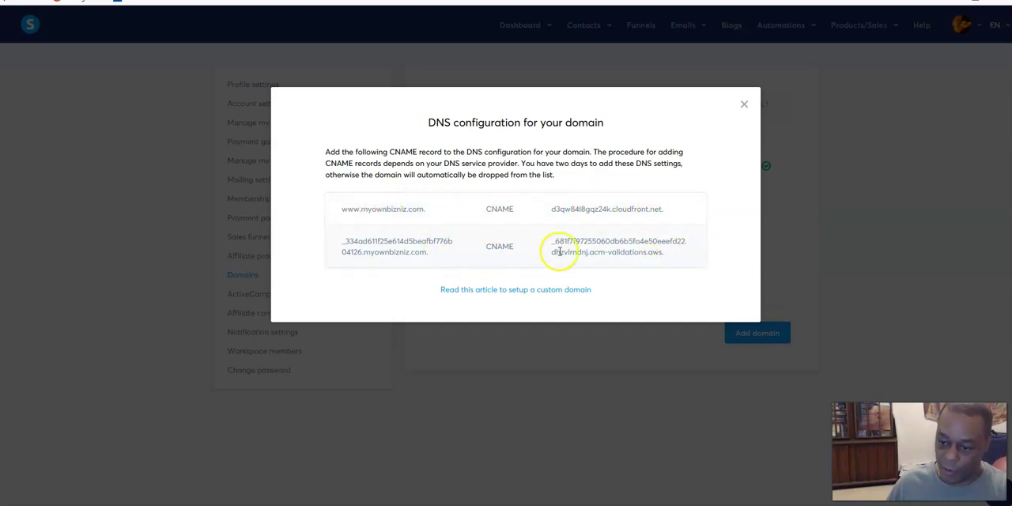
{"action": "mouse_move", "coordinate": [524, 209]}
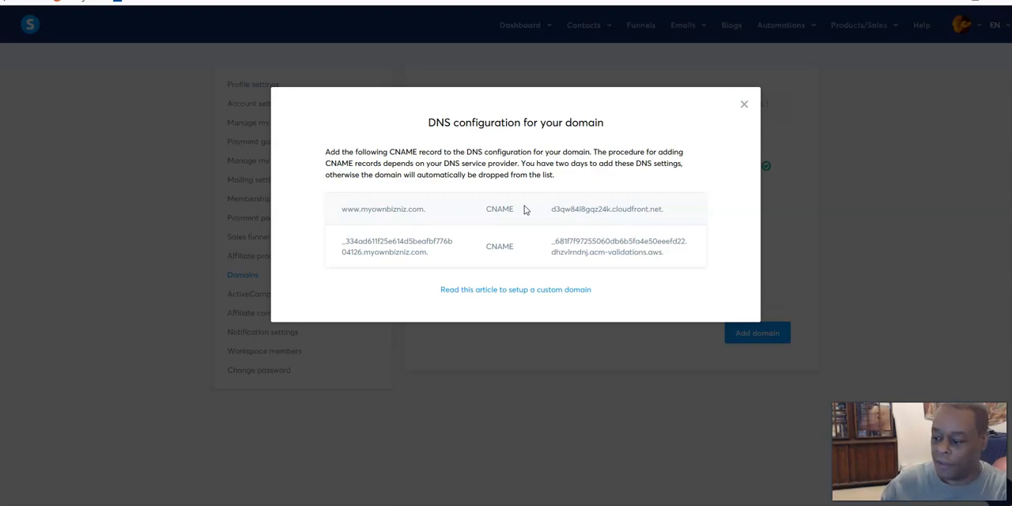
{"action": "mouse_move", "coordinate": [762, 178]}
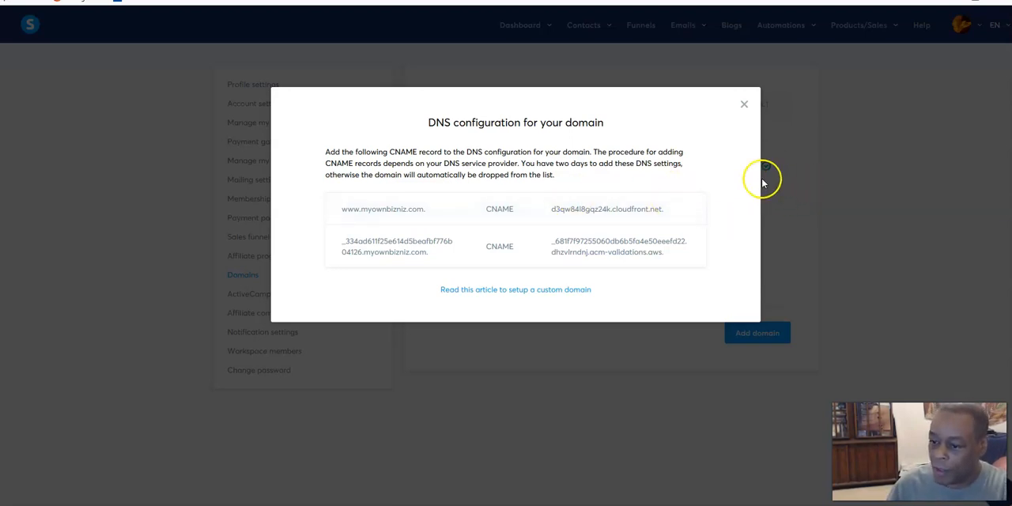
{"action": "mouse_move", "coordinate": [578, 175]}
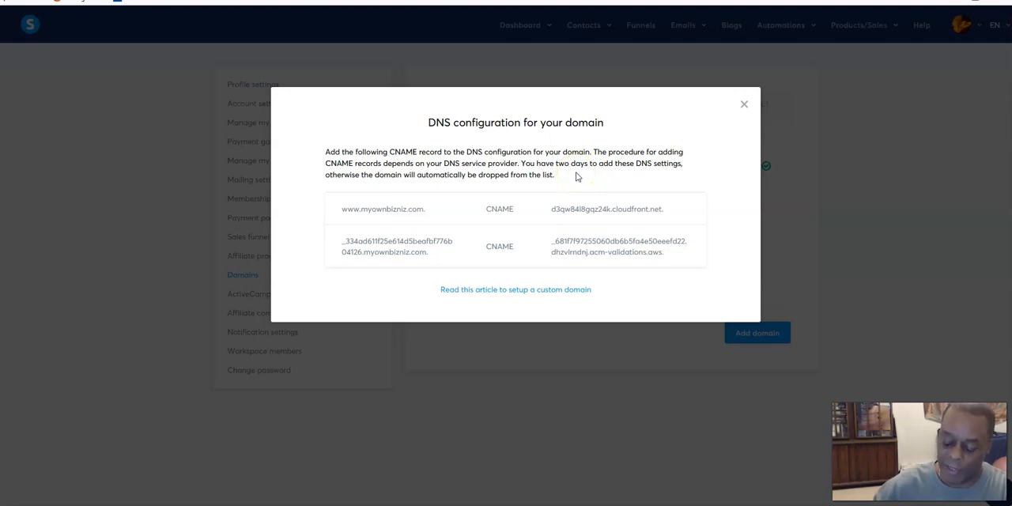
{"action": "mouse_move", "coordinate": [762, 430]}
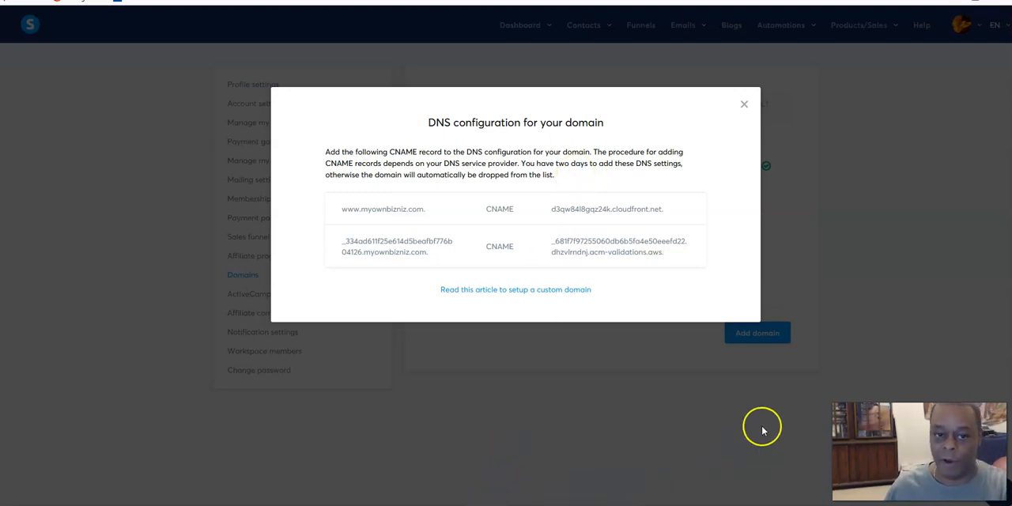
{"action": "mouse_move", "coordinate": [686, 385]}
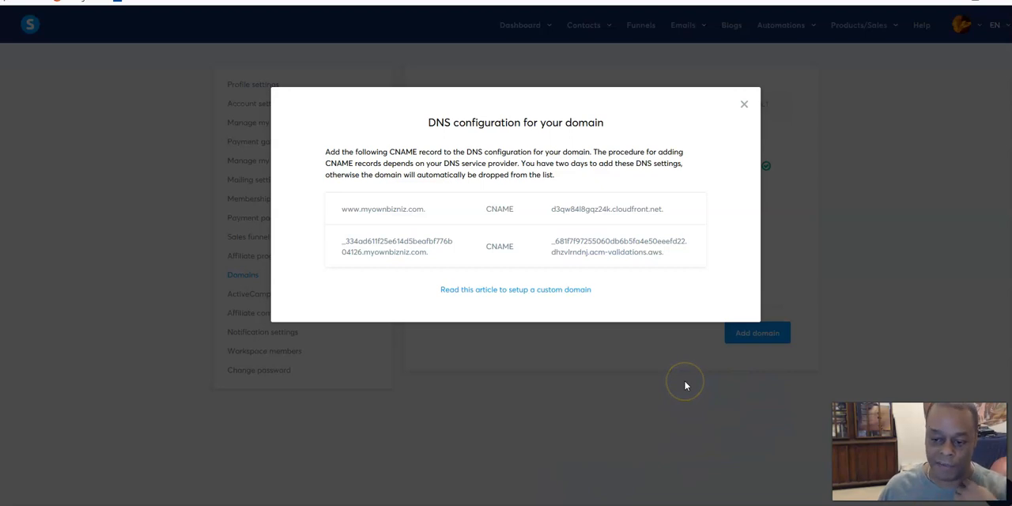
{"action": "mouse_move", "coordinate": [829, 199]}
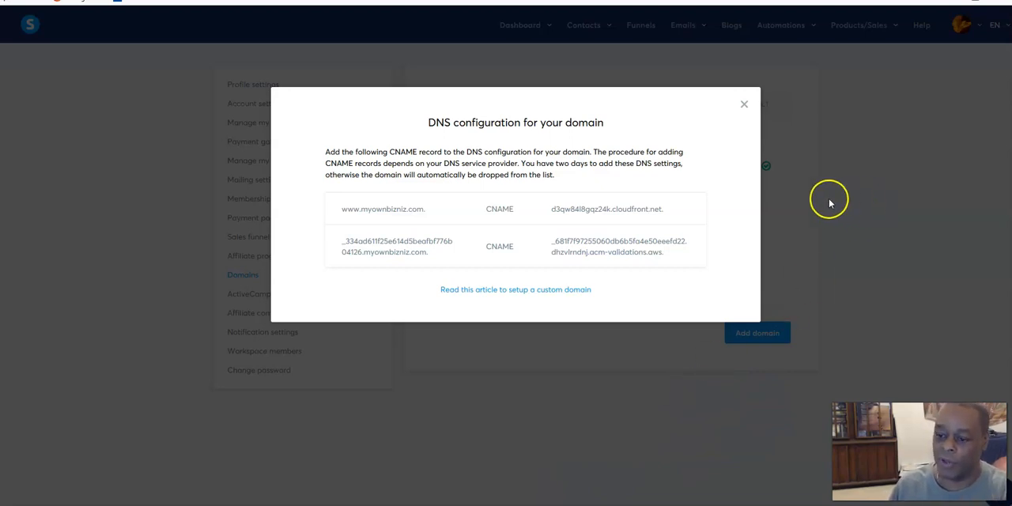
{"action": "mouse_move", "coordinate": [861, 149]}
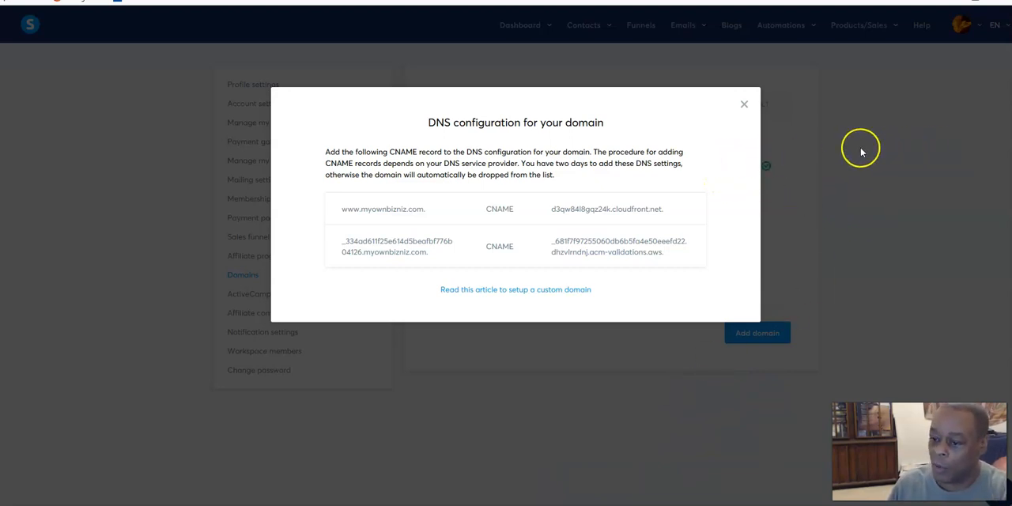
{"action": "mouse_move", "coordinate": [566, 186]}
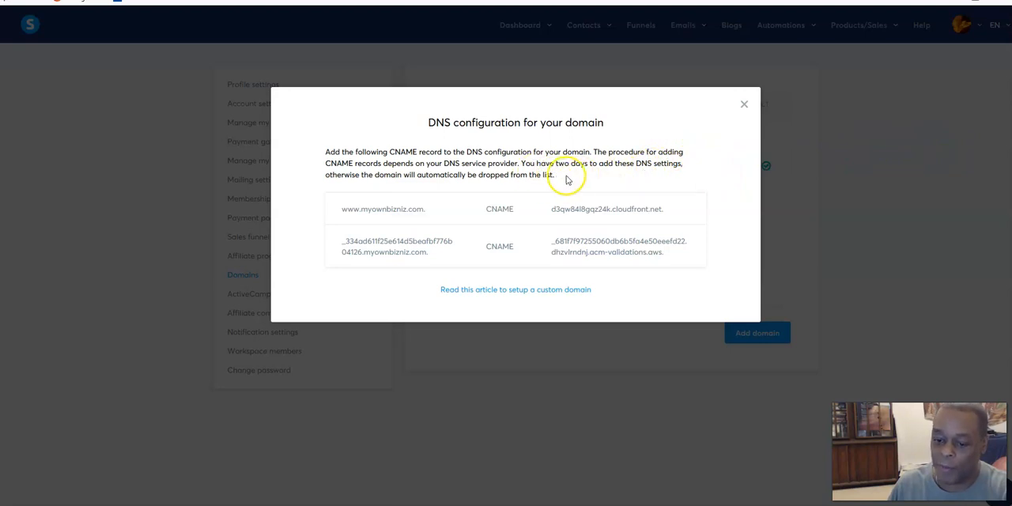
{"action": "mouse_move", "coordinate": [573, 177]}
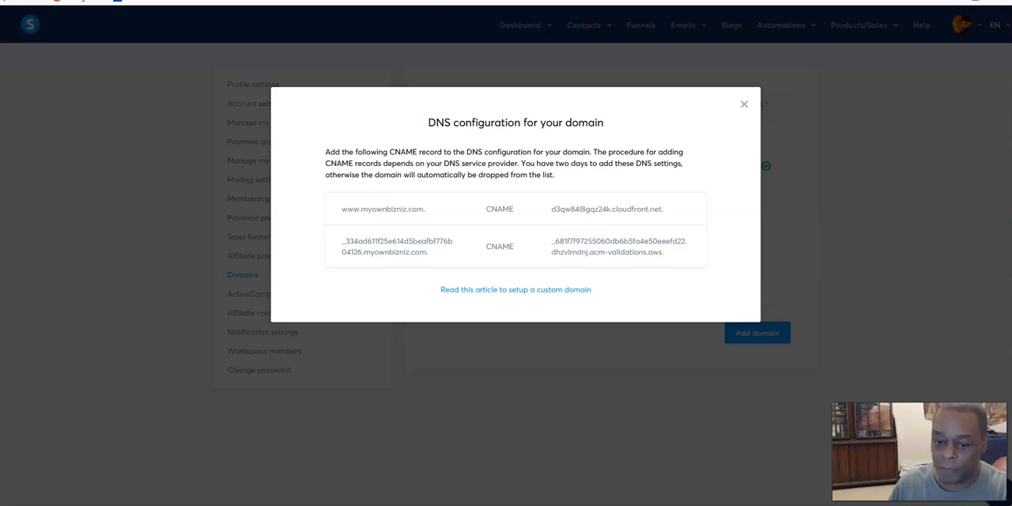
Step: Copy the www name and d3qw84l8gqz24k.cloudfront.net target into Dynadot's second subdomain CNAME row
{"action": "left_click", "coordinate": [743, 104]}
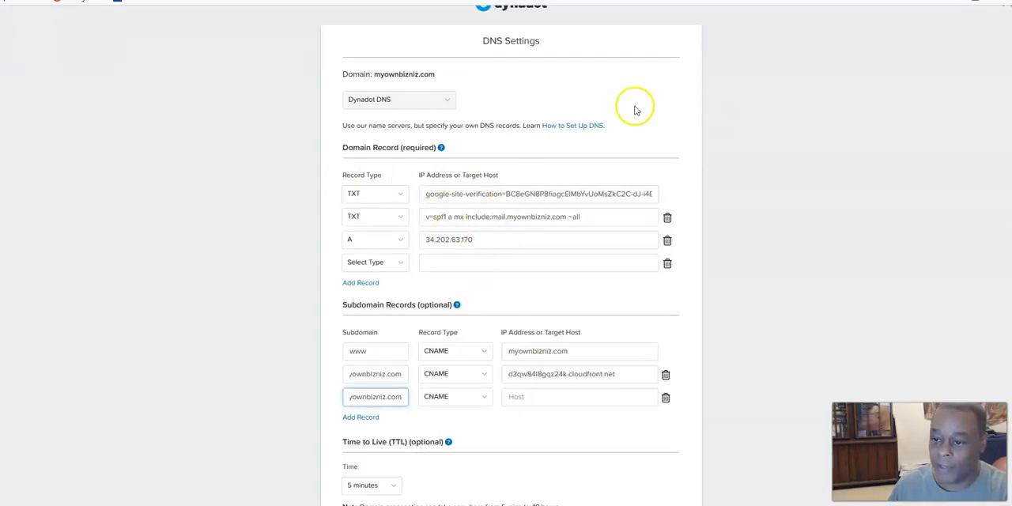
{"action": "scroll", "scroll_direction": "up", "scroll_amount": 3}
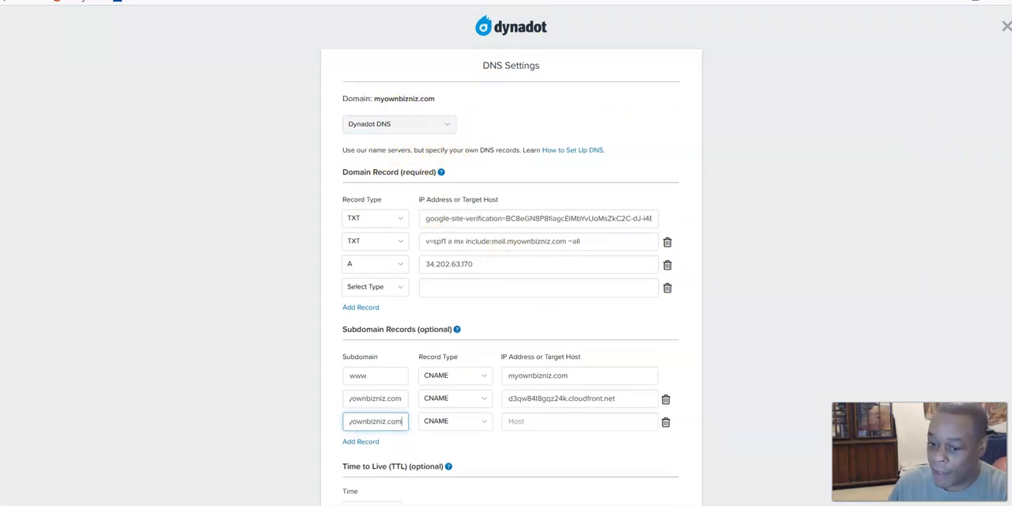
{"action": "scroll", "scroll_direction": "down", "scroll_amount": 3}
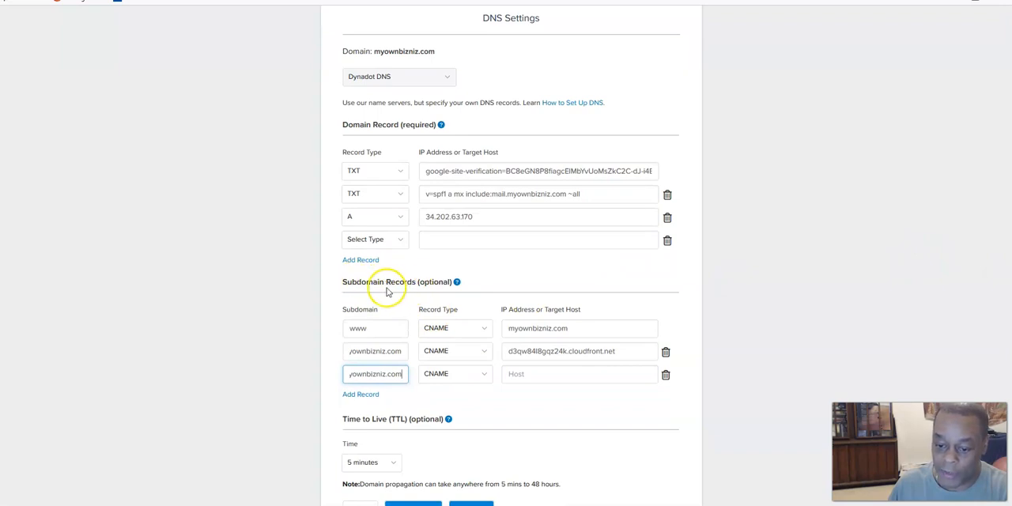
{"action": "mouse_move", "coordinate": [727, 159]}
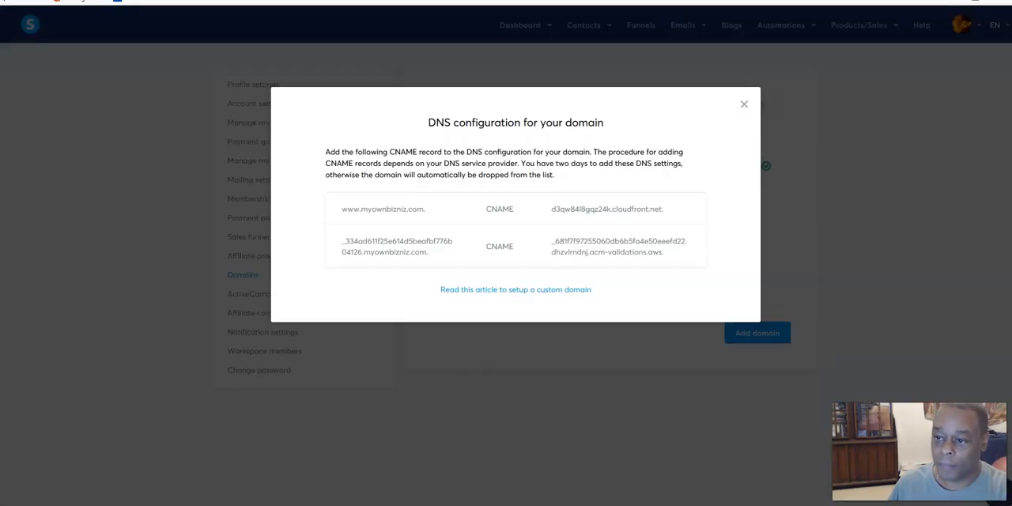
{"action": "mouse_move", "coordinate": [427, 208]}
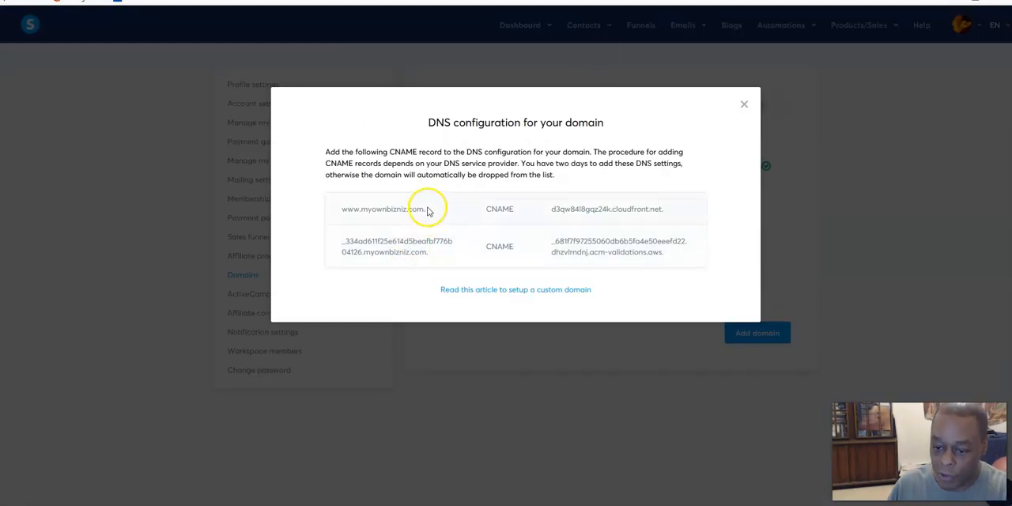
{"action": "right_click", "coordinate": [382, 209]}
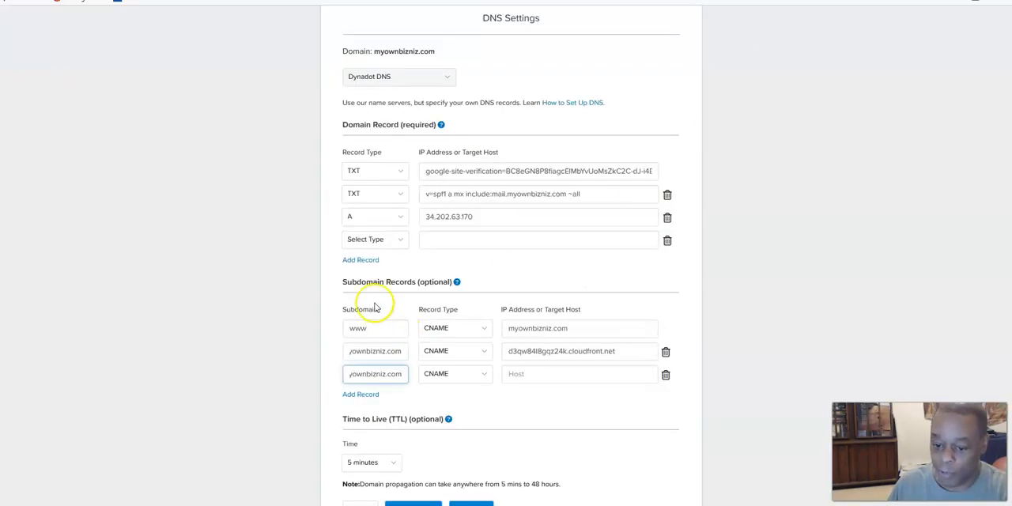
{"action": "left_click", "coordinate": [374, 351]}
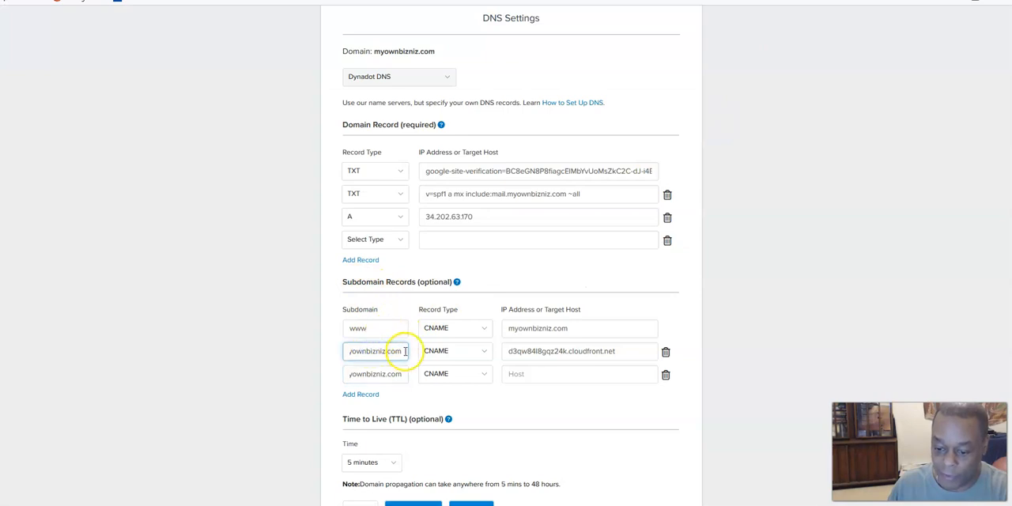
{"action": "mouse_move", "coordinate": [253, 359]}
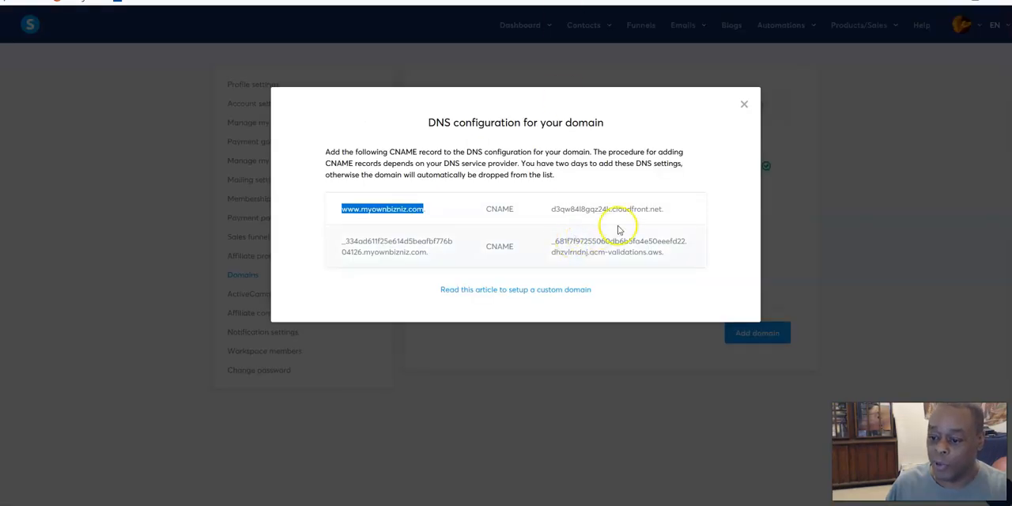
{"action": "double_click", "coordinate": [607, 209]}
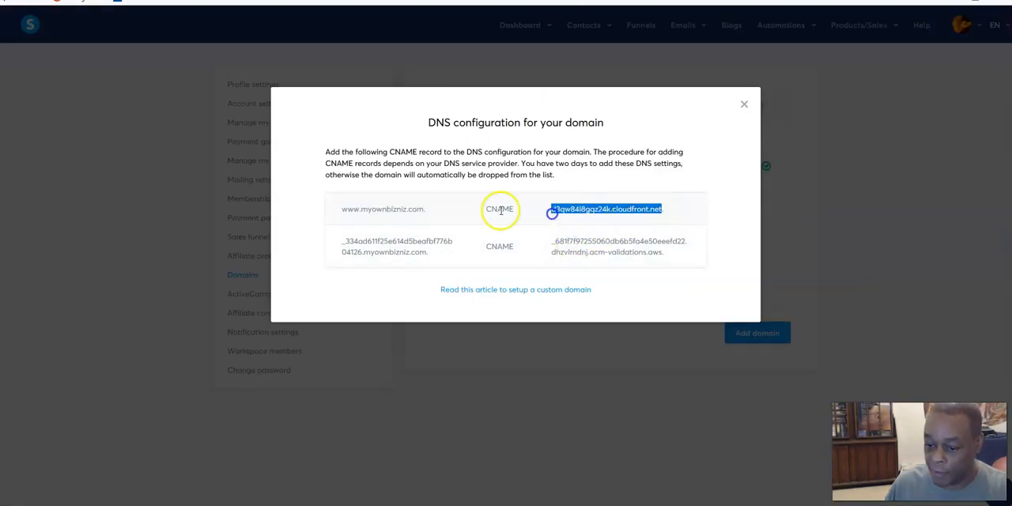
{"action": "mouse_move", "coordinate": [641, 208]}
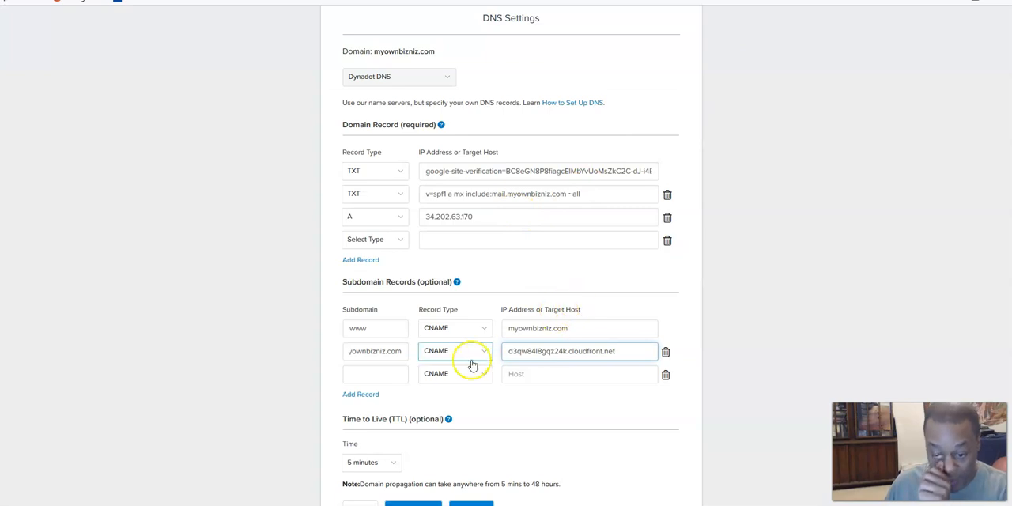
Step: Add another subdomain record row in Dynadot's DNS settings
{"action": "scroll", "scroll_direction": "up", "scroll_amount": 3}
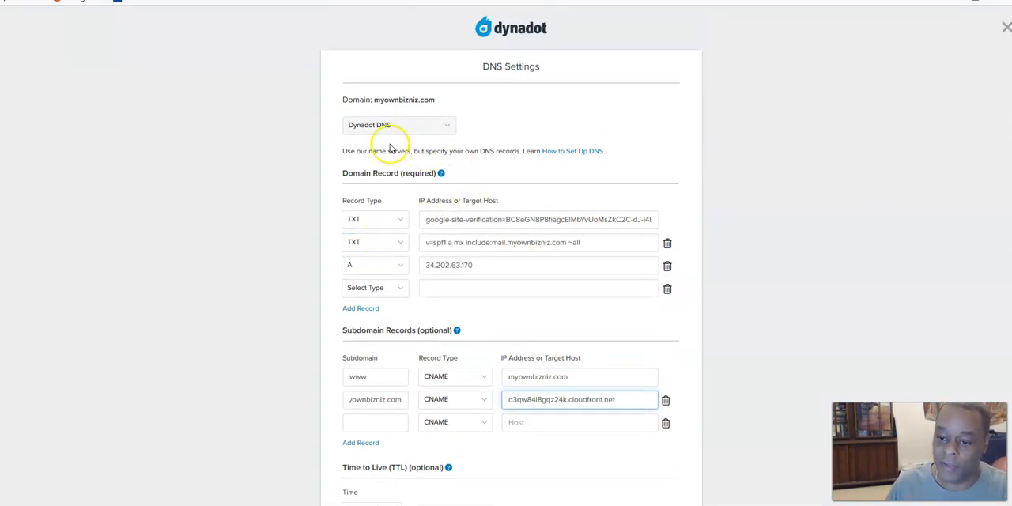
{"action": "mouse_move", "coordinate": [511, 69]}
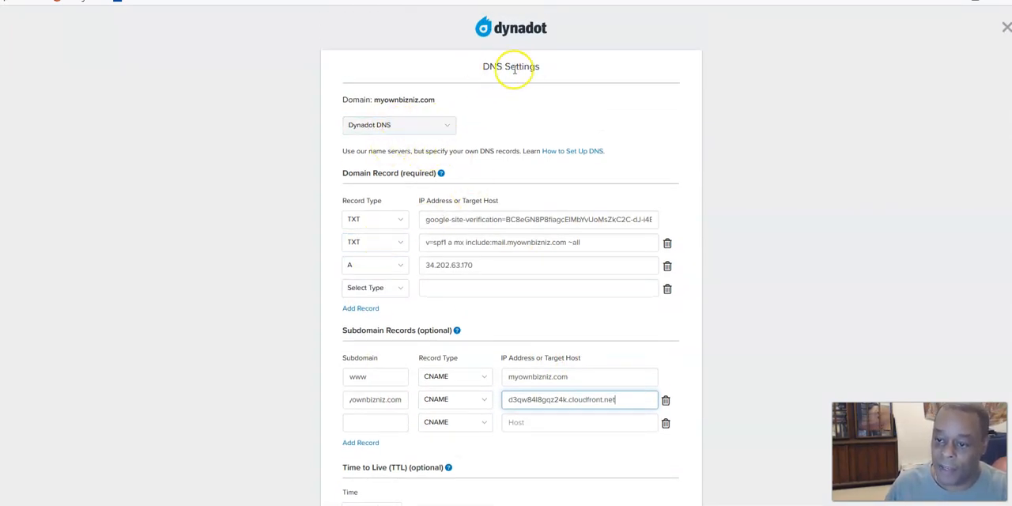
{"action": "scroll", "scroll_direction": "down", "scroll_amount": 3}
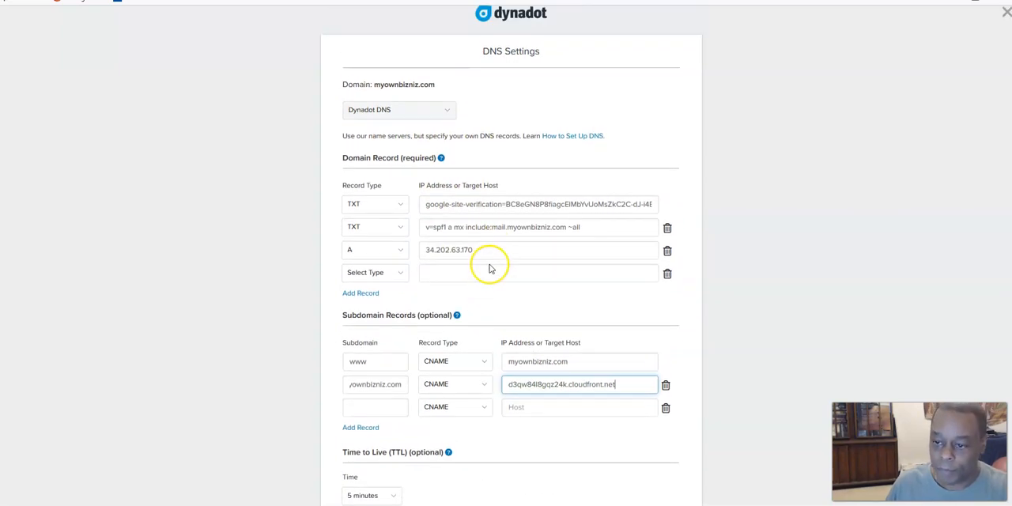
{"action": "scroll", "scroll_direction": "up", "scroll_amount": 3}
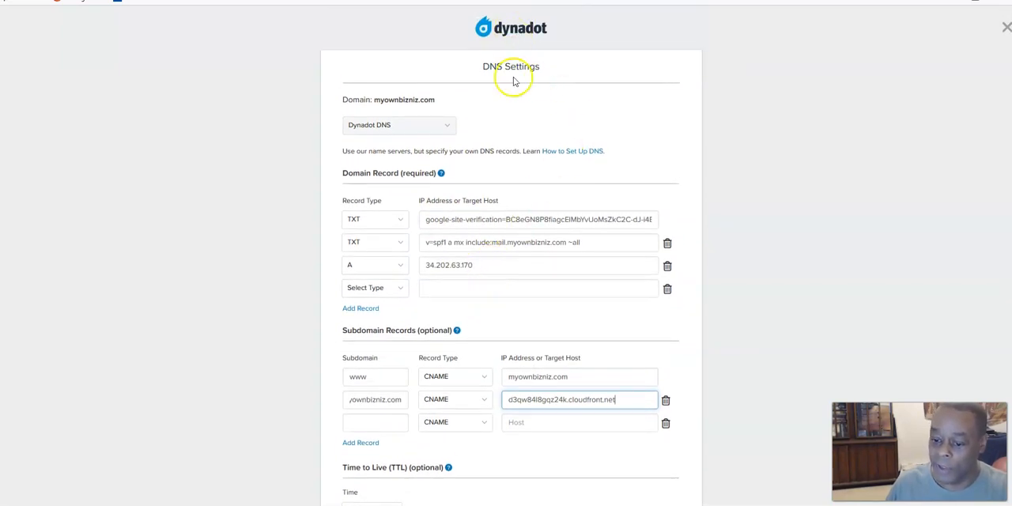
{"action": "mouse_move", "coordinate": [564, 166]}
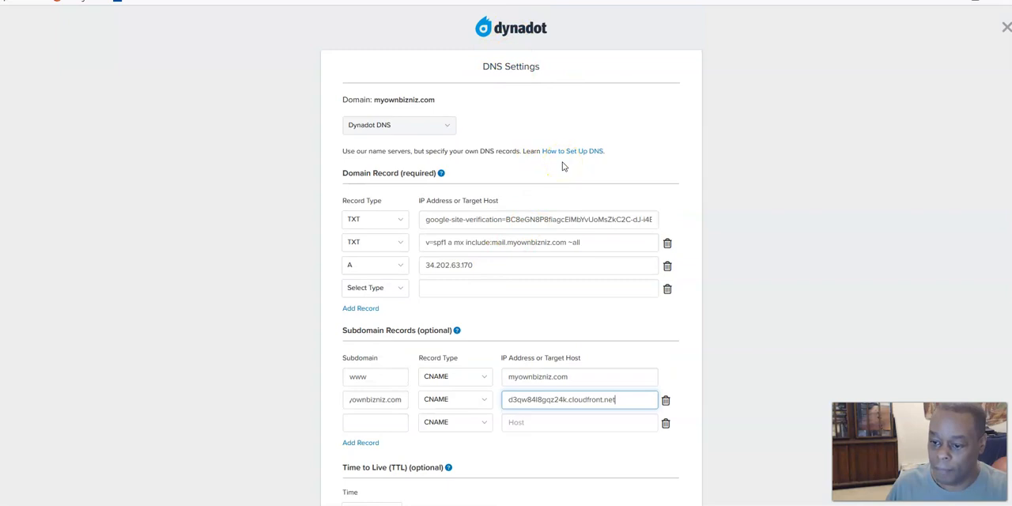
{"action": "mouse_move", "coordinate": [511, 72]}
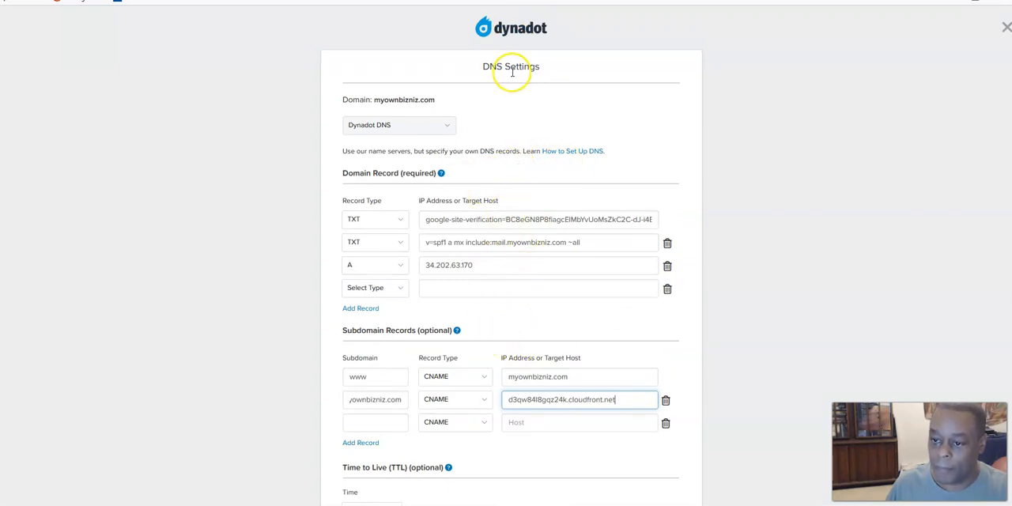
{"action": "mouse_move", "coordinate": [462, 70]}
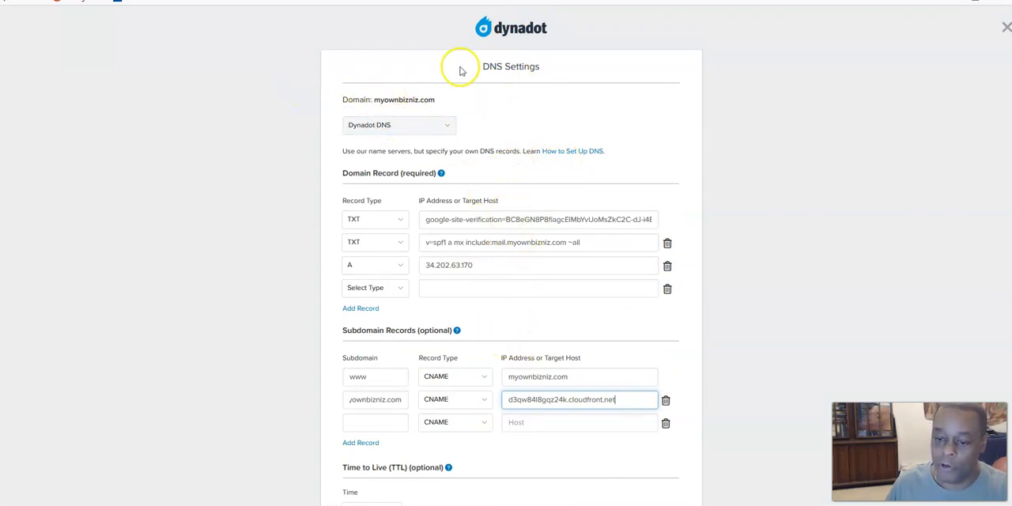
{"action": "mouse_move", "coordinate": [574, 156]}
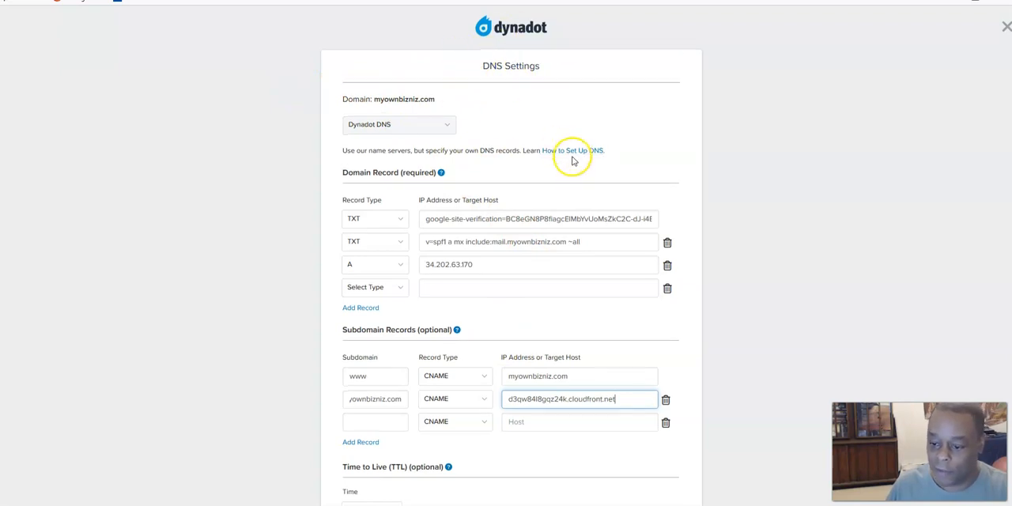
{"action": "scroll", "scroll_direction": "down", "scroll_amount": 3}
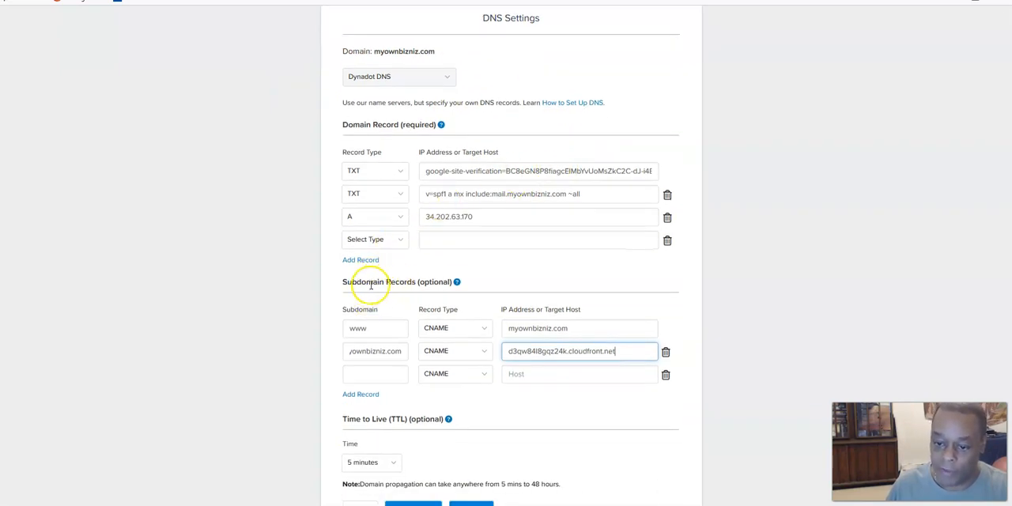
{"action": "mouse_move", "coordinate": [328, 337]}
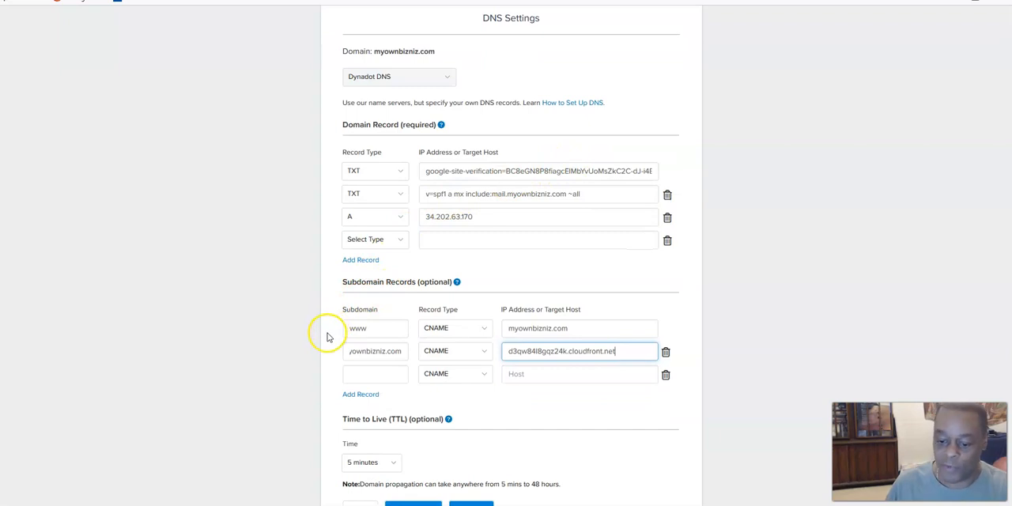
{"action": "mouse_move", "coordinate": [332, 387]}
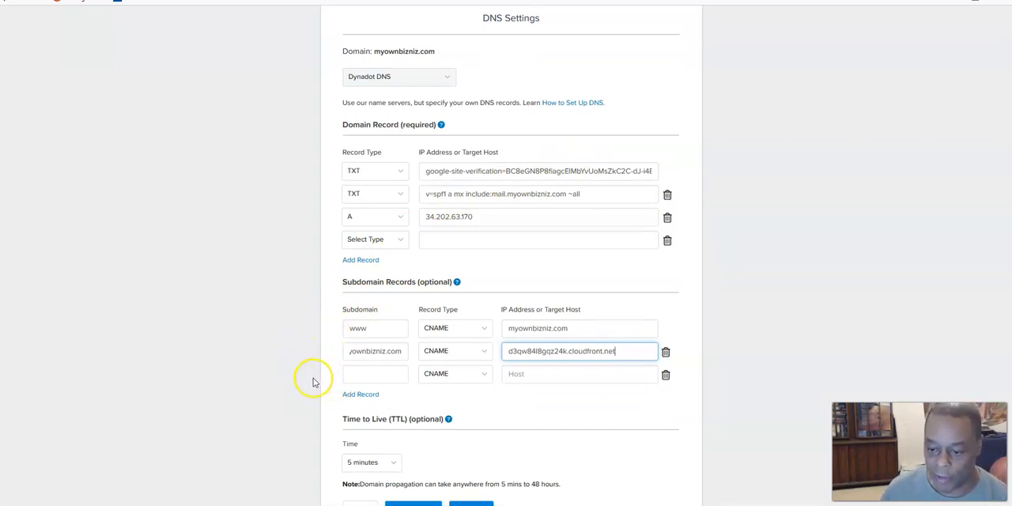
{"action": "mouse_move", "coordinate": [294, 355]}
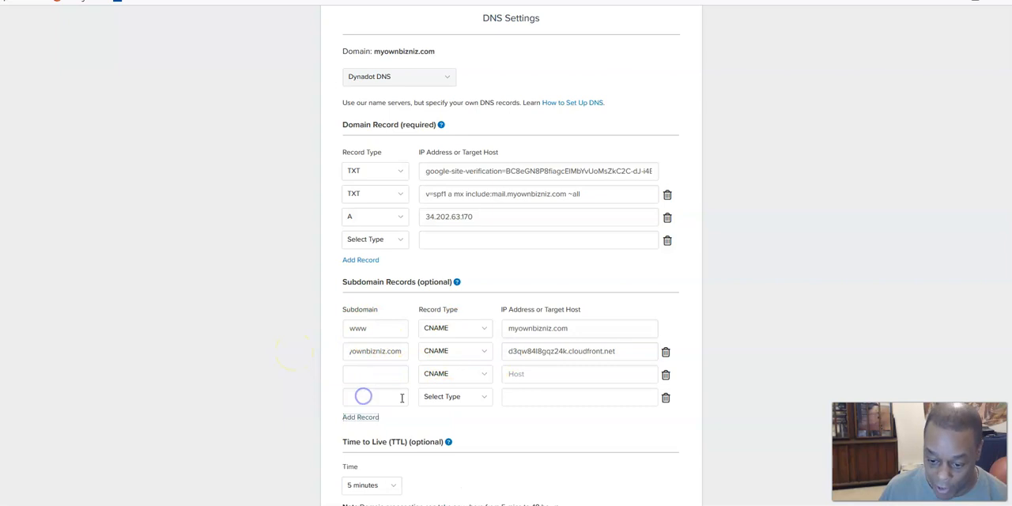
{"action": "left_click", "coordinate": [667, 397]}
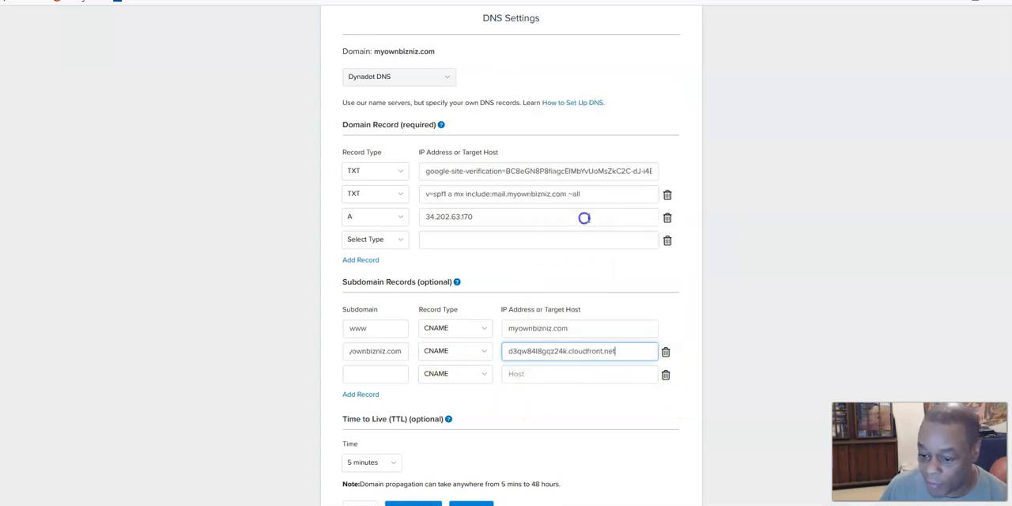
{"action": "mouse_move", "coordinate": [125, 60]}
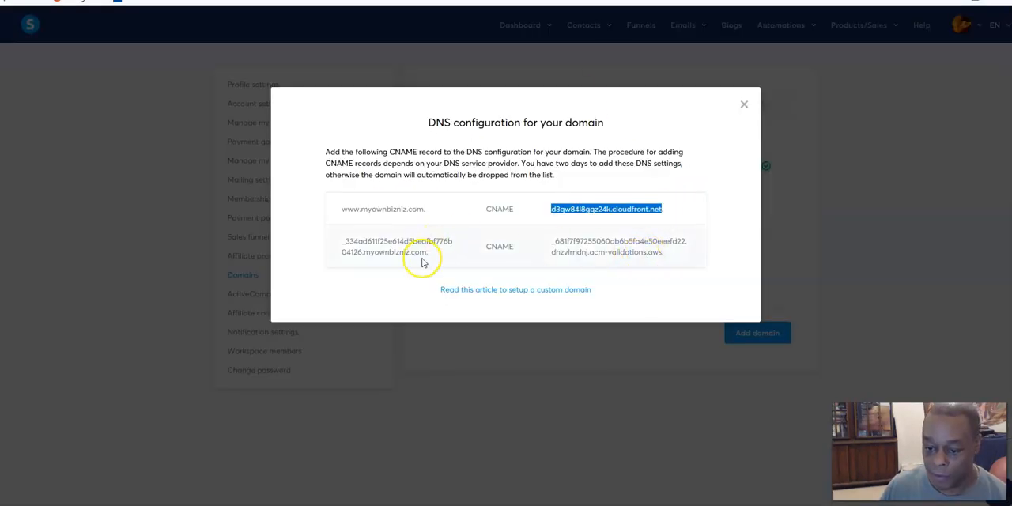
Step: Paste the long validation name ending in myownbizniz.com into the third subdomain row
{"action": "double_click", "coordinate": [396, 246]}
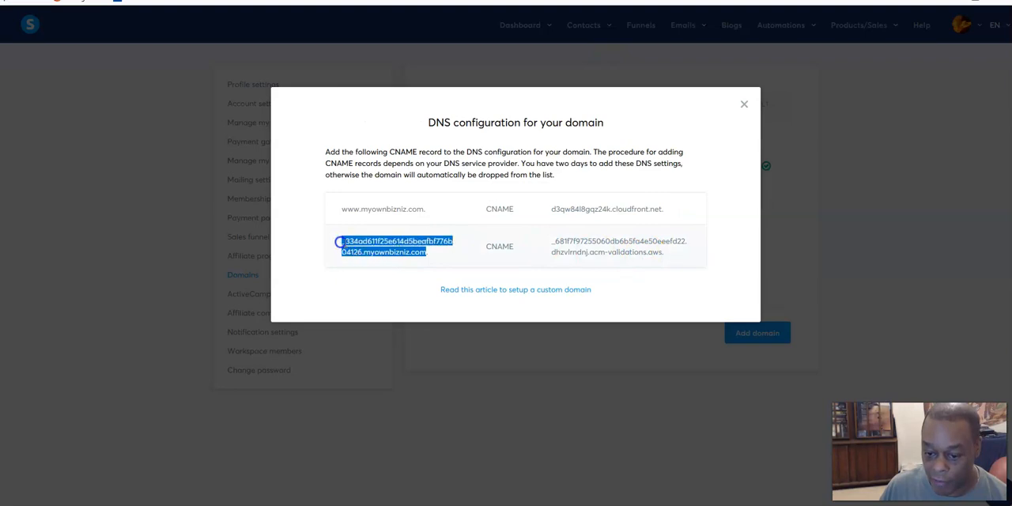
{"action": "right_click", "coordinate": [395, 251]}
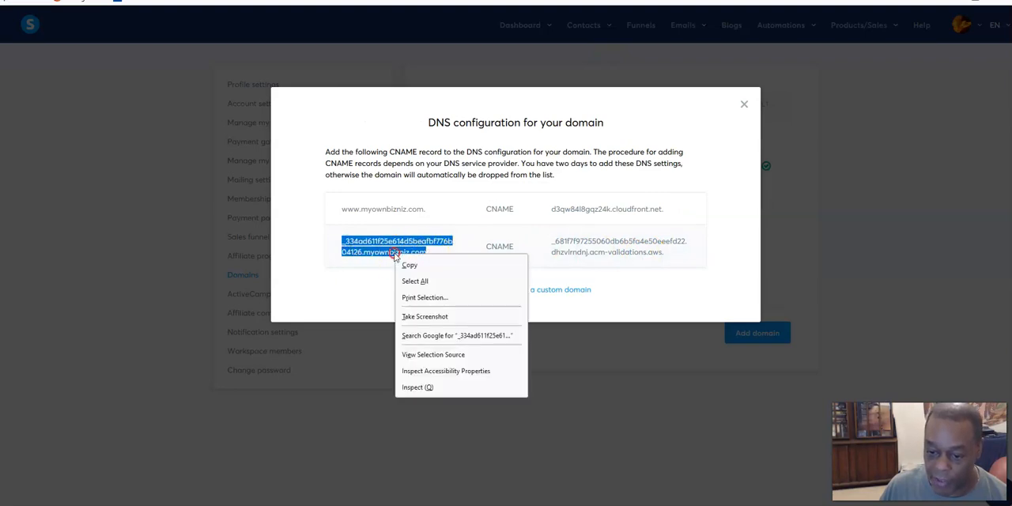
{"action": "left_click", "coordinate": [410, 265]}
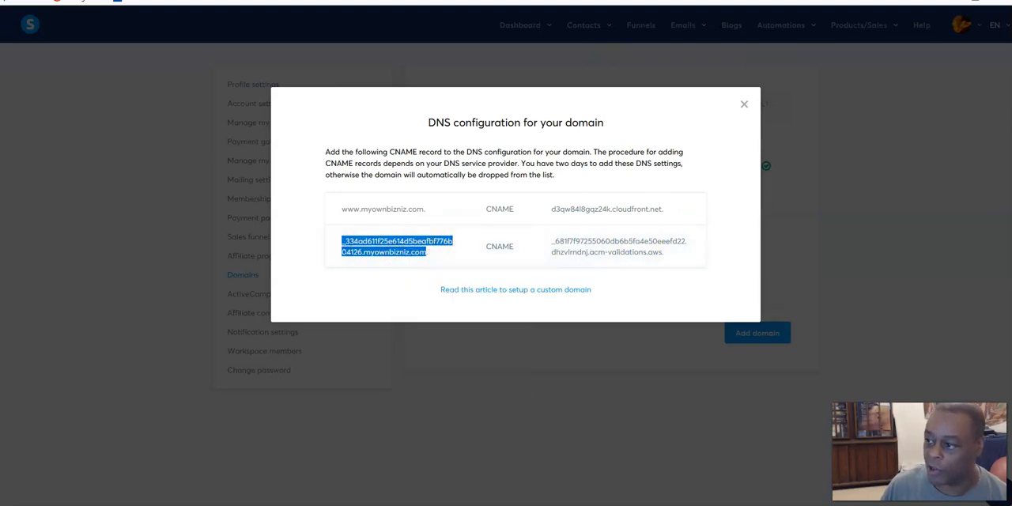
{"action": "left_click", "coordinate": [743, 104]}
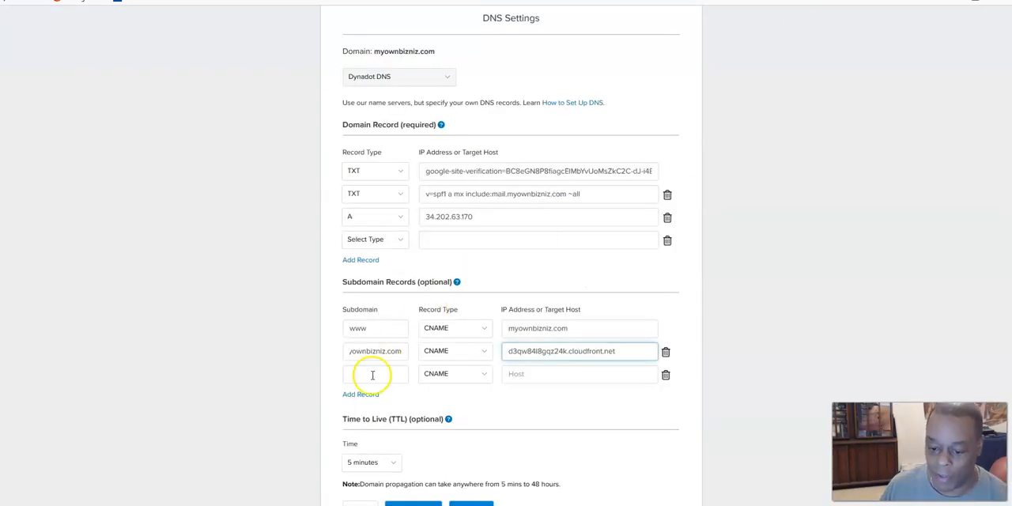
{"action": "right_click", "coordinate": [375, 374]}
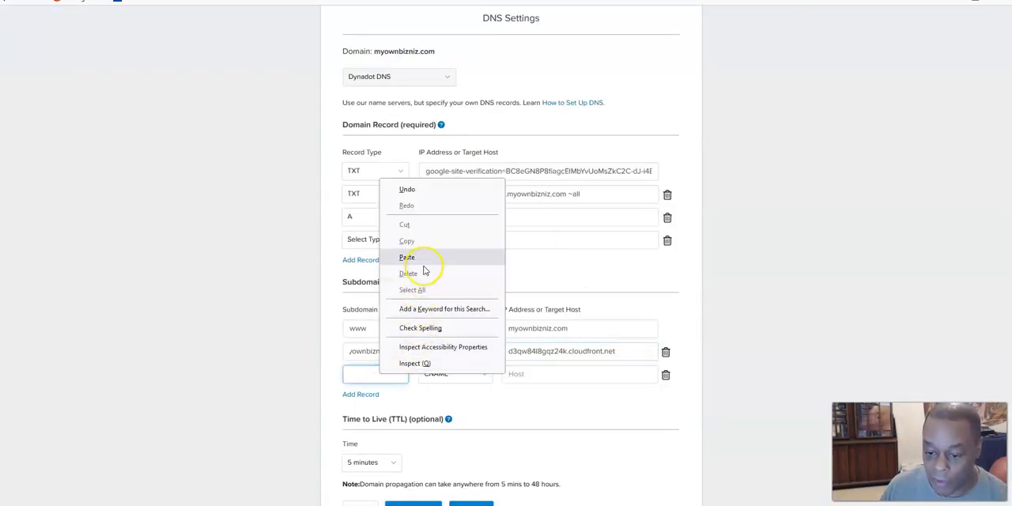
{"action": "left_click", "coordinate": [406, 257]}
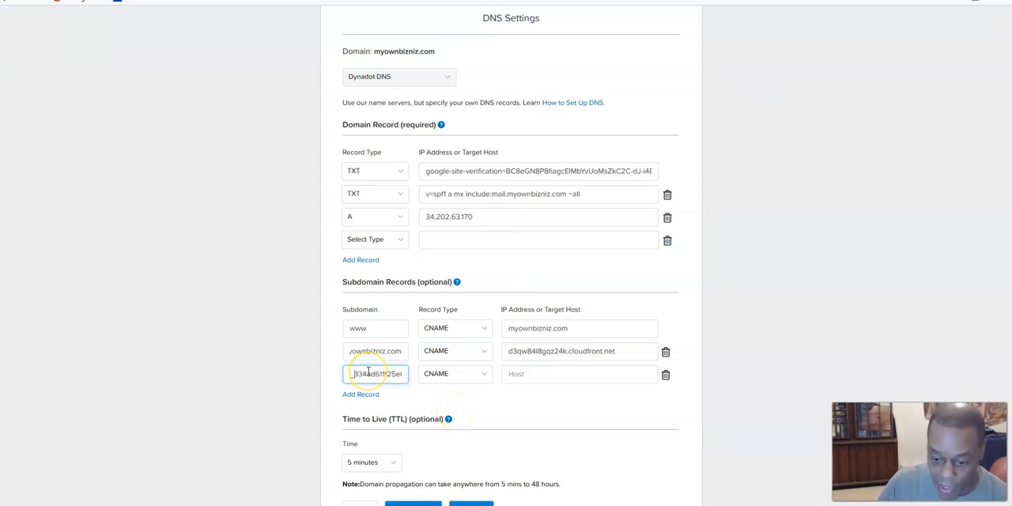
{"action": "type", "text": "yownbizniz.com"}
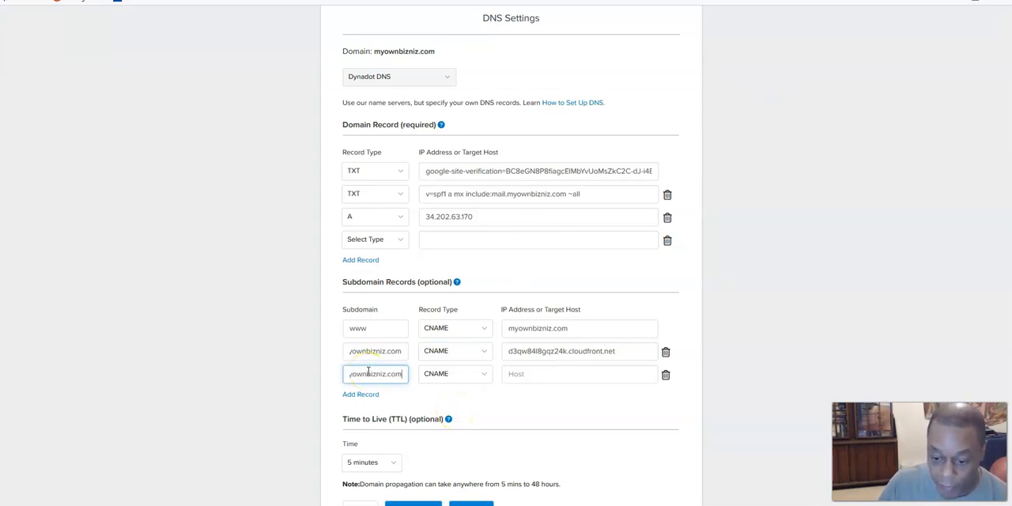
{"action": "left_click", "coordinate": [579, 373]}
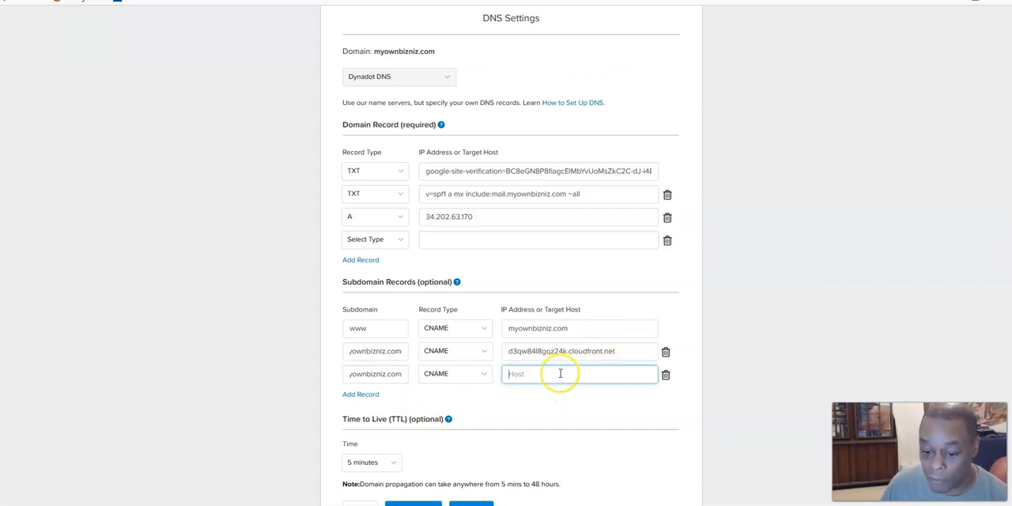
{"action": "mouse_move", "coordinate": [327, 299]}
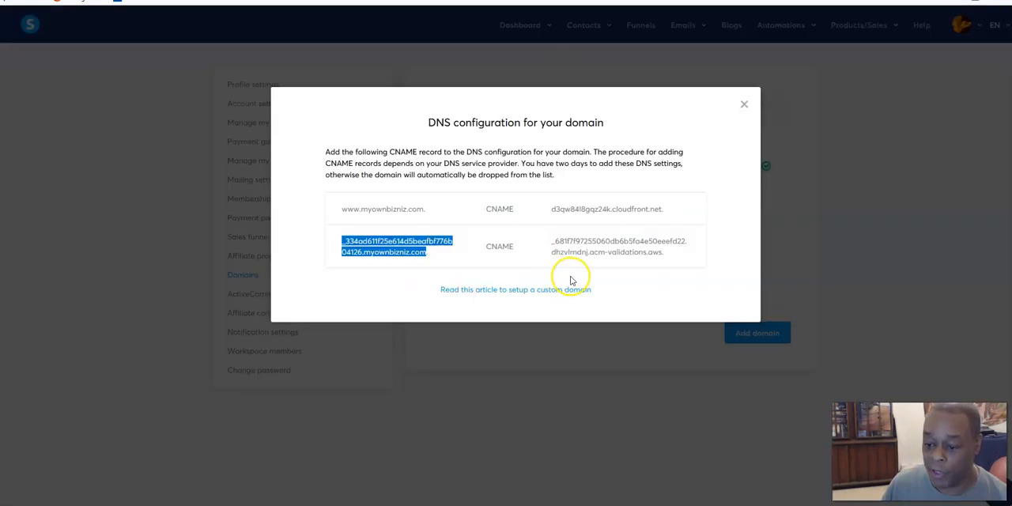
Step: Copy the acm-validations.aws target from systeme.io into the third row's Target Host
{"action": "double_click", "coordinate": [619, 251]}
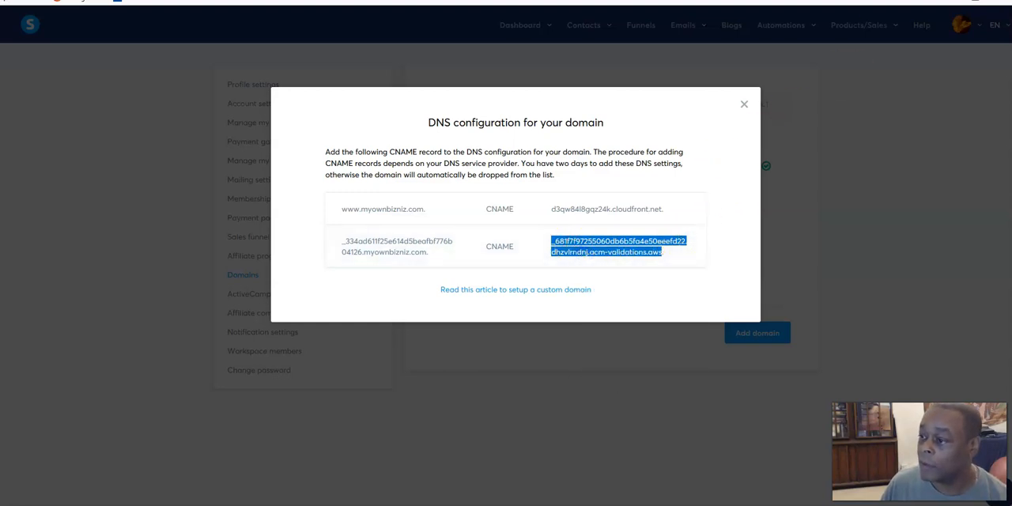
{"action": "left_click", "coordinate": [744, 103]}
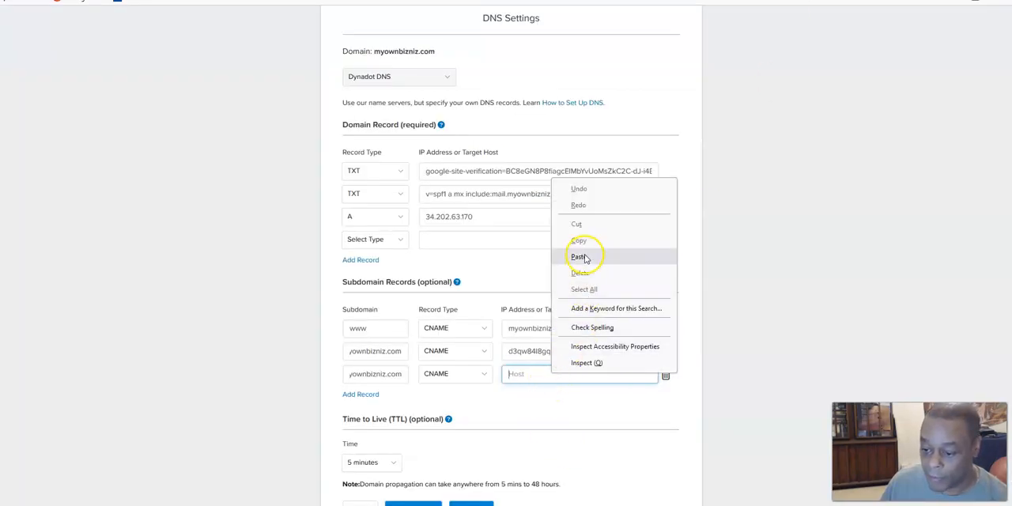
{"action": "left_click", "coordinate": [579, 256]}
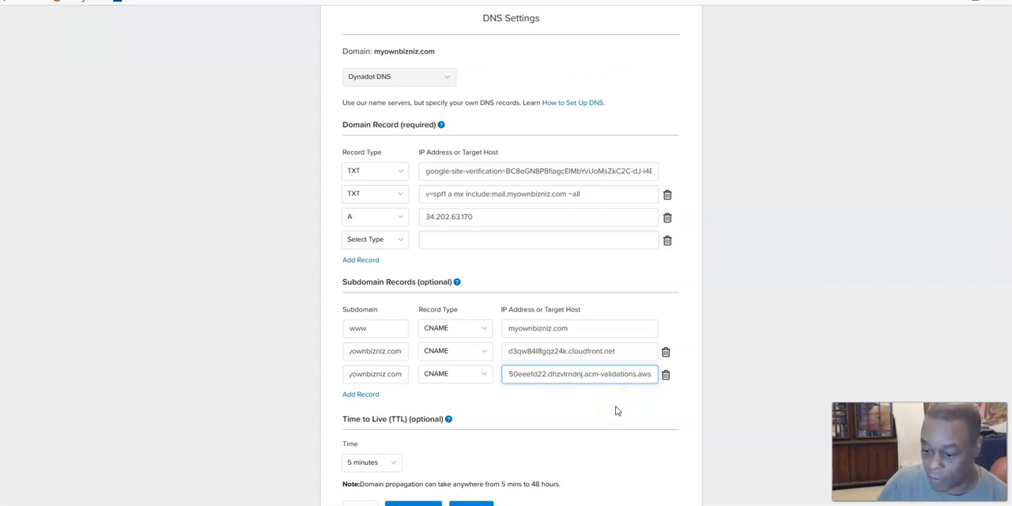
{"action": "mouse_move", "coordinate": [596, 403]}
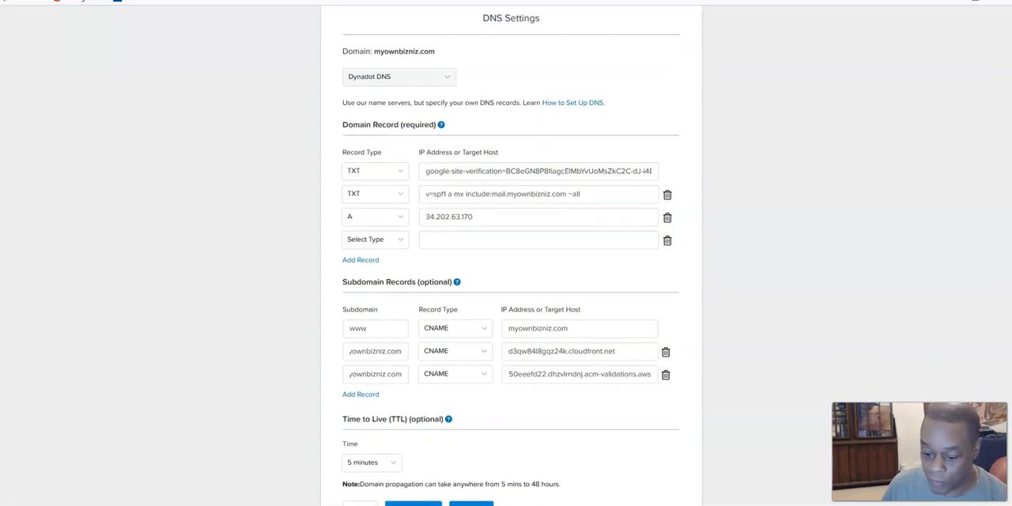
{"action": "mouse_move", "coordinate": [425, 496]}
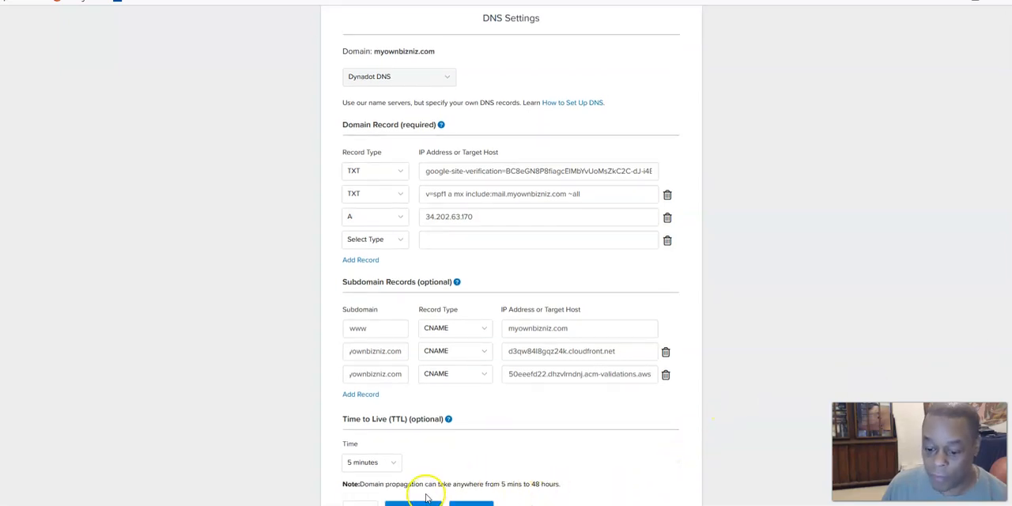
{"action": "mouse_move", "coordinate": [629, 478]}
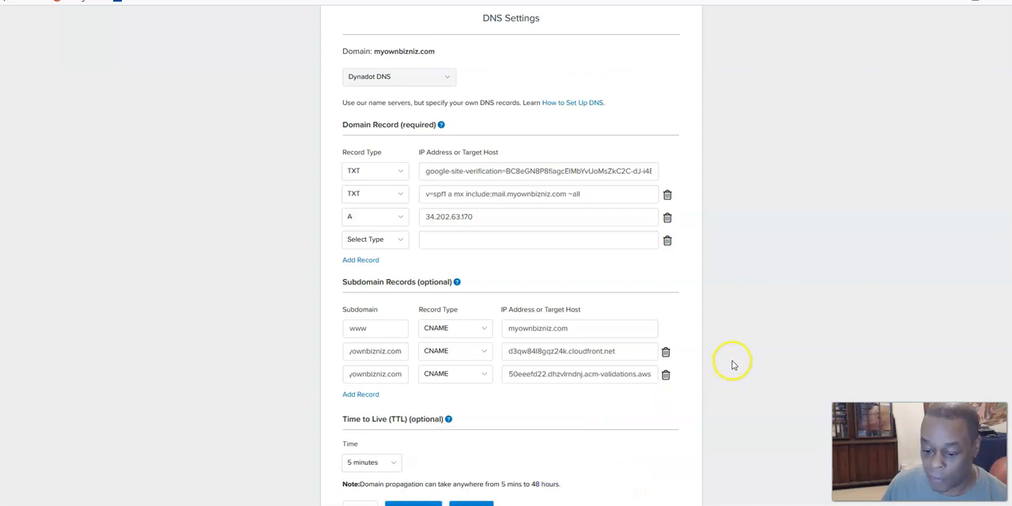
{"action": "mouse_move", "coordinate": [732, 364]}
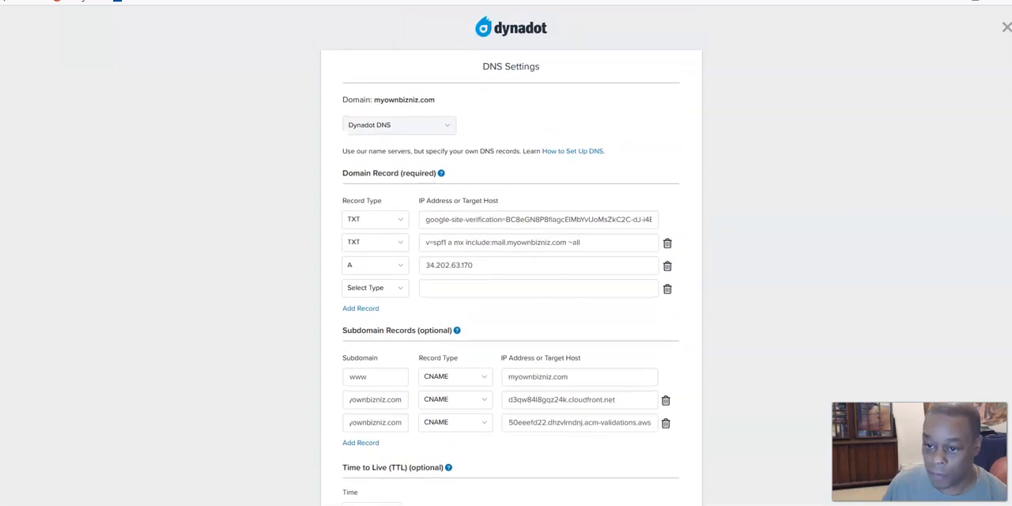
Step: Save the Dynadot DNS settings and reopen them to confirm both validation CNAME records
{"action": "scroll", "scroll_direction": "down", "scroll_amount": 3}
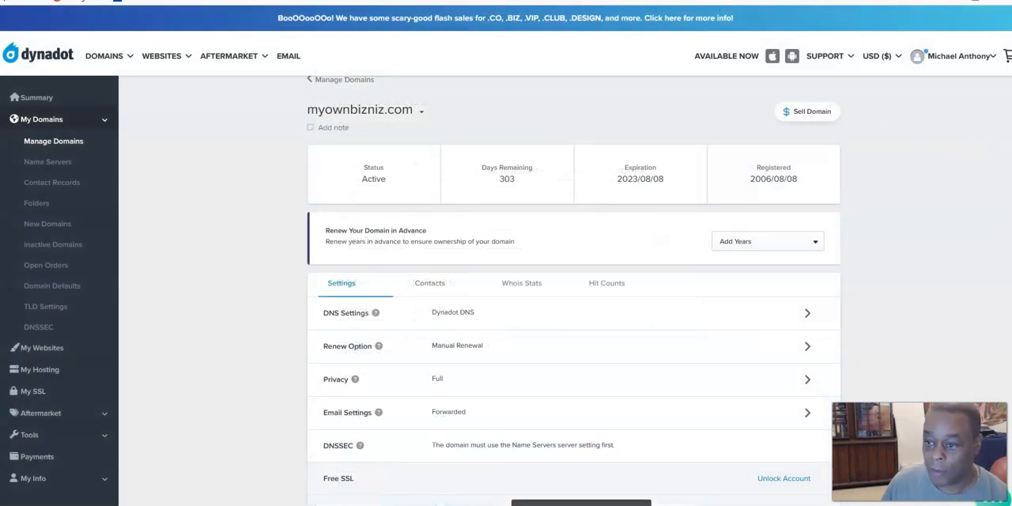
{"action": "scroll", "scroll_direction": "down", "scroll_amount": 3}
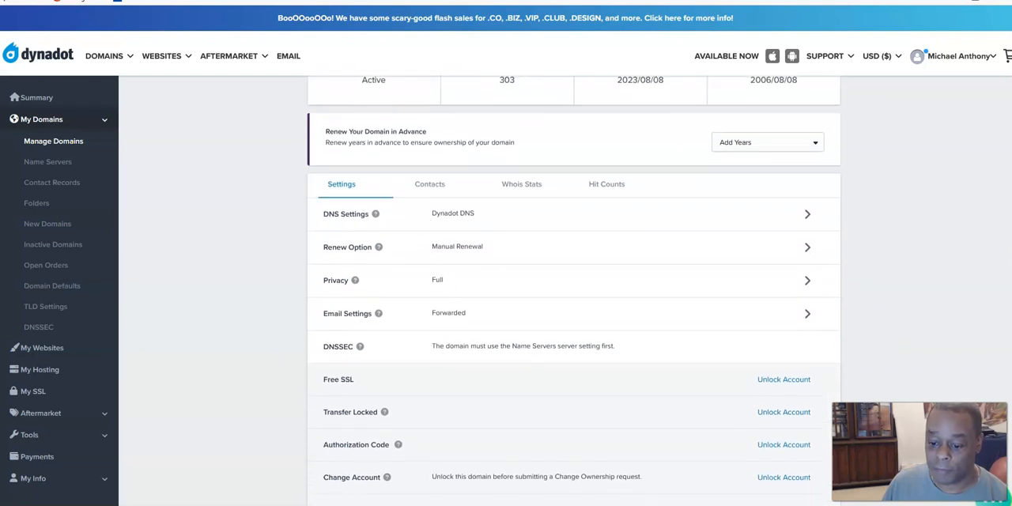
{"action": "scroll", "scroll_direction": "up", "scroll_amount": 3}
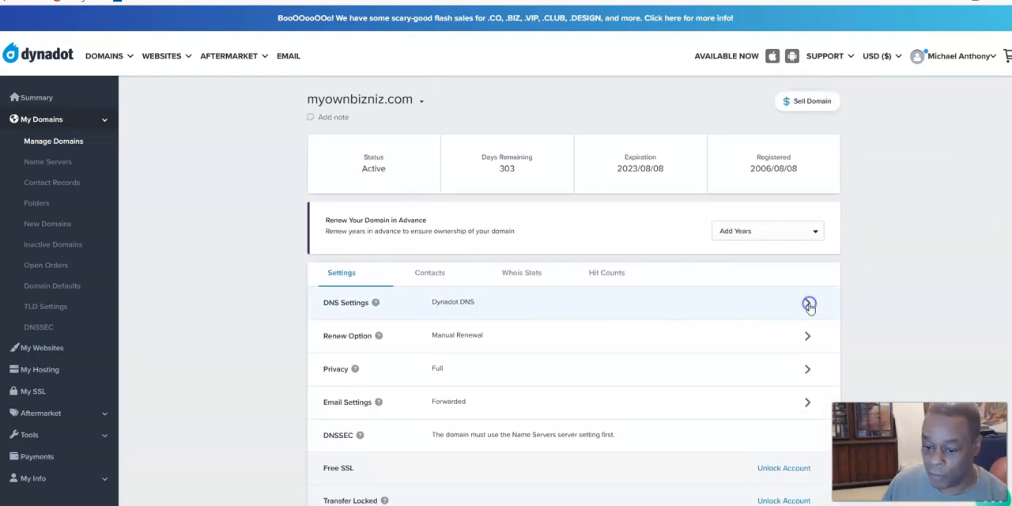
{"action": "left_click", "coordinate": [809, 304]}
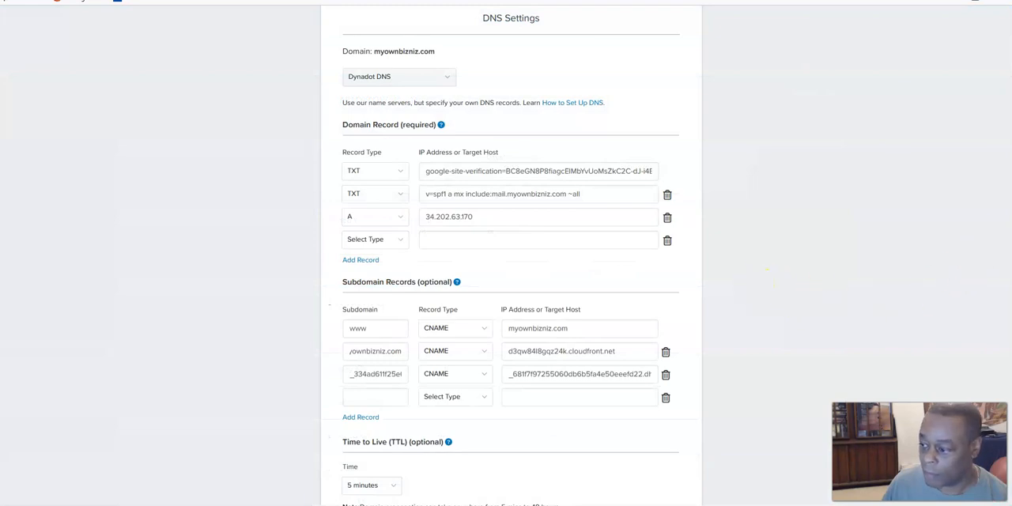
{"action": "scroll", "scroll_direction": "down", "scroll_amount": 3}
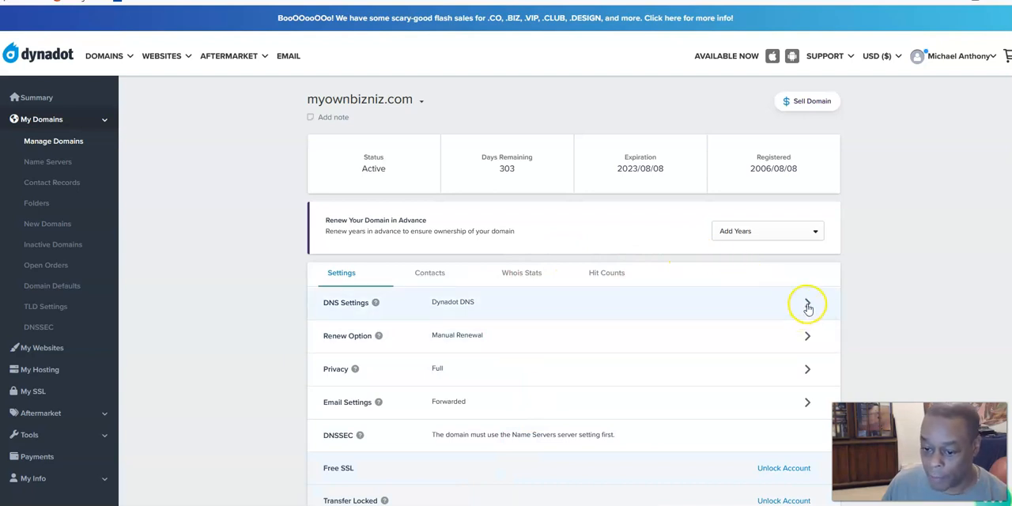
{"action": "left_click", "coordinate": [808, 306]}
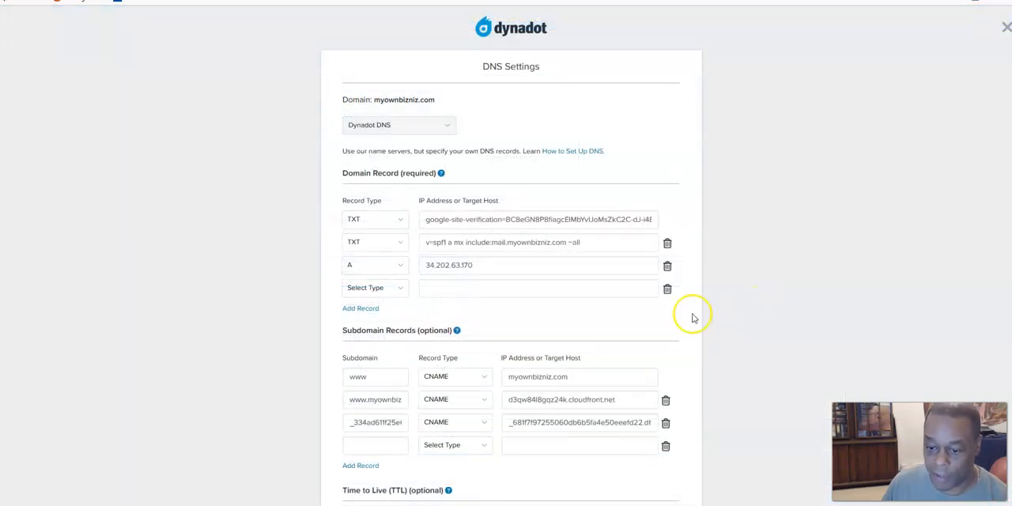
{"action": "scroll", "scroll_direction": "up", "scroll_amount": 3}
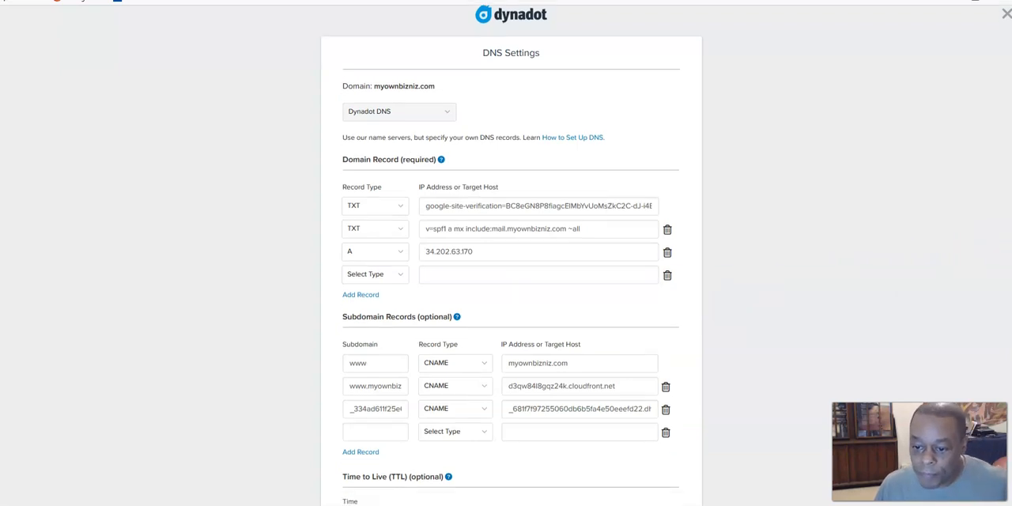
{"action": "scroll", "scroll_direction": "down", "scroll_amount": 3}
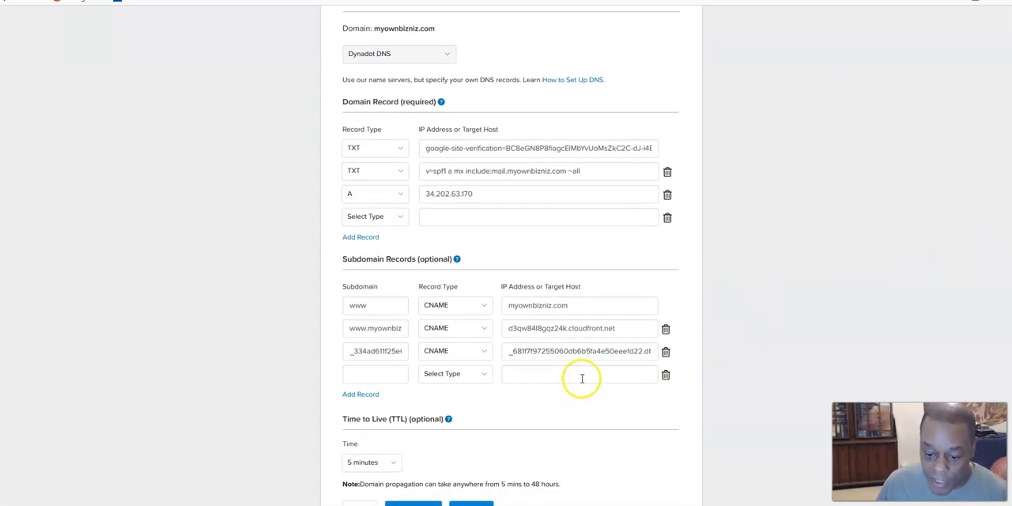
{"action": "mouse_move", "coordinate": [536, 351]}
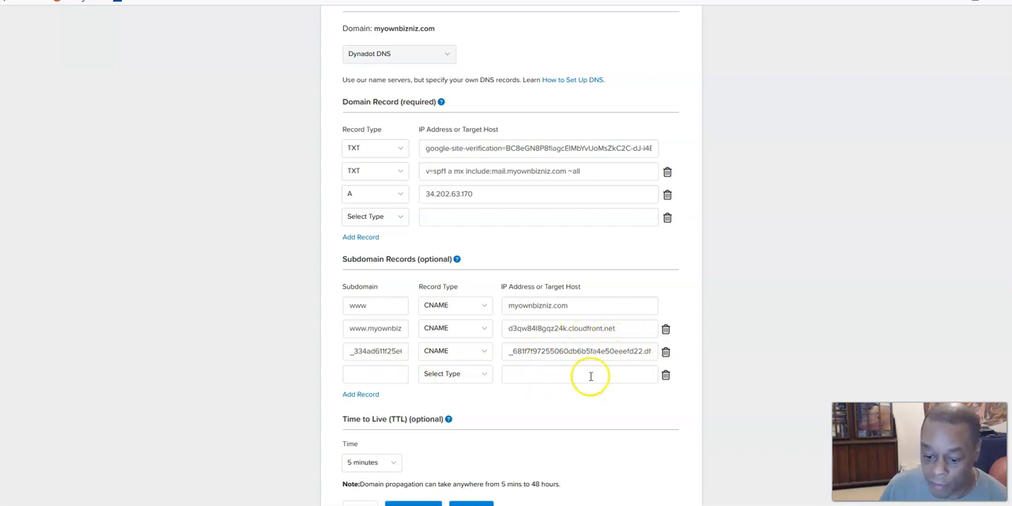
{"action": "mouse_move", "coordinate": [553, 344]}
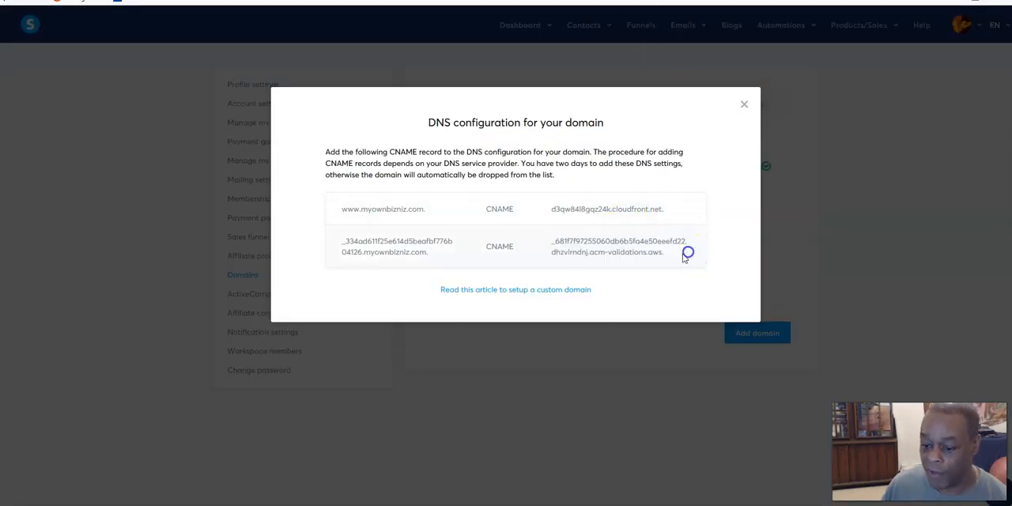
{"action": "mouse_move", "coordinate": [743, 104]}
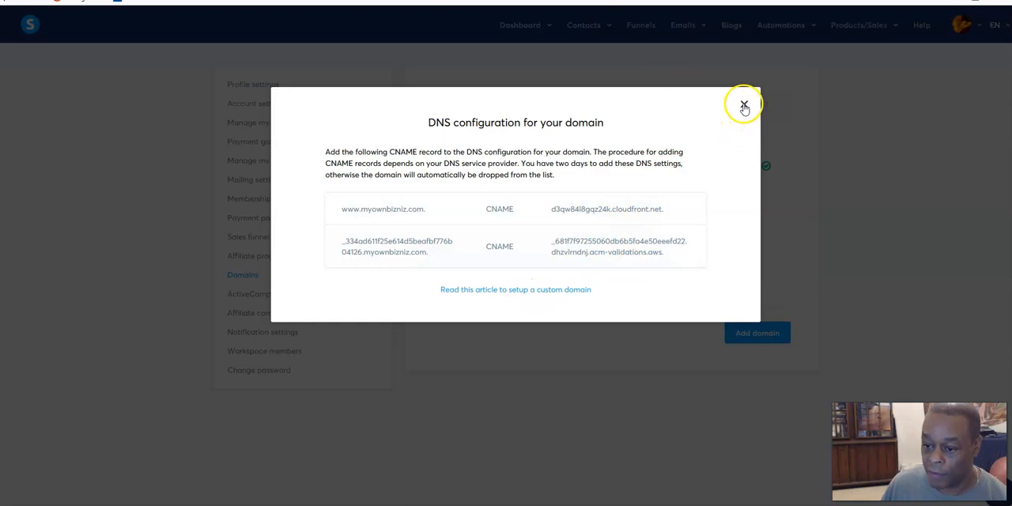
{"action": "left_click", "coordinate": [743, 105]}
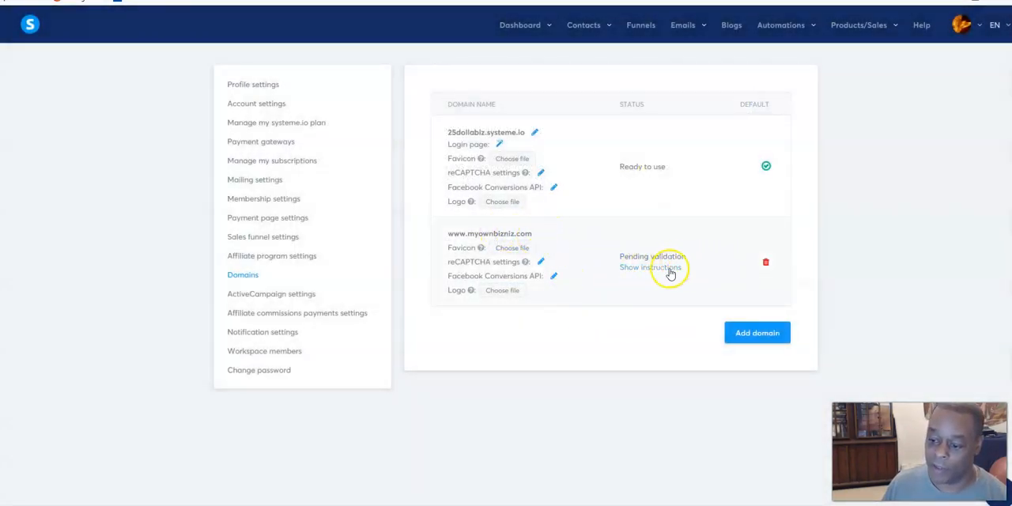
{"action": "mouse_move", "coordinate": [619, 306]}
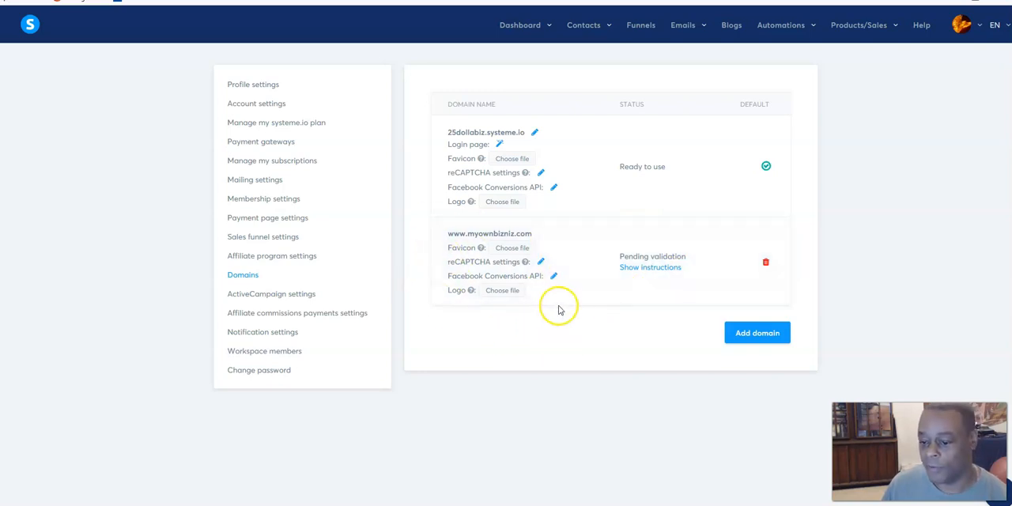
{"action": "mouse_move", "coordinate": [576, 307]}
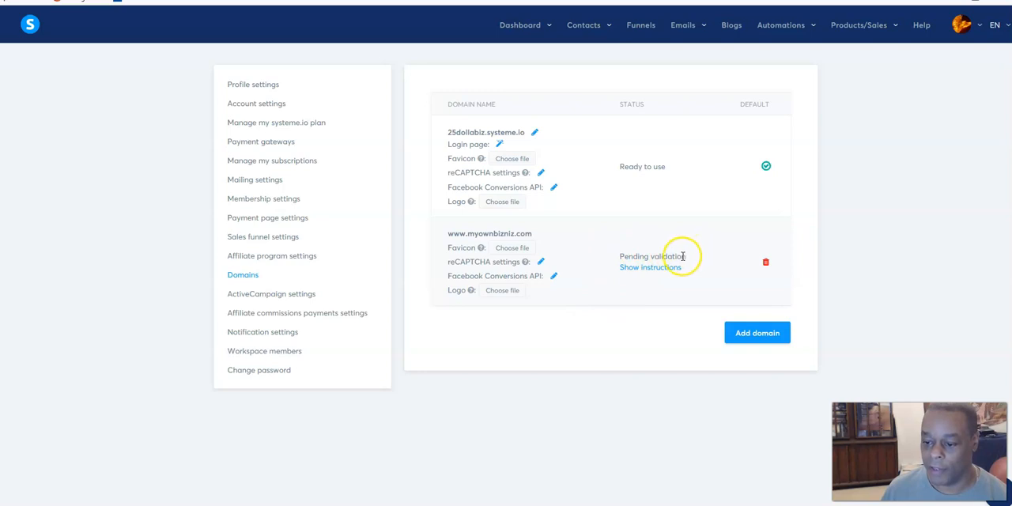
{"action": "mouse_move", "coordinate": [553, 242]}
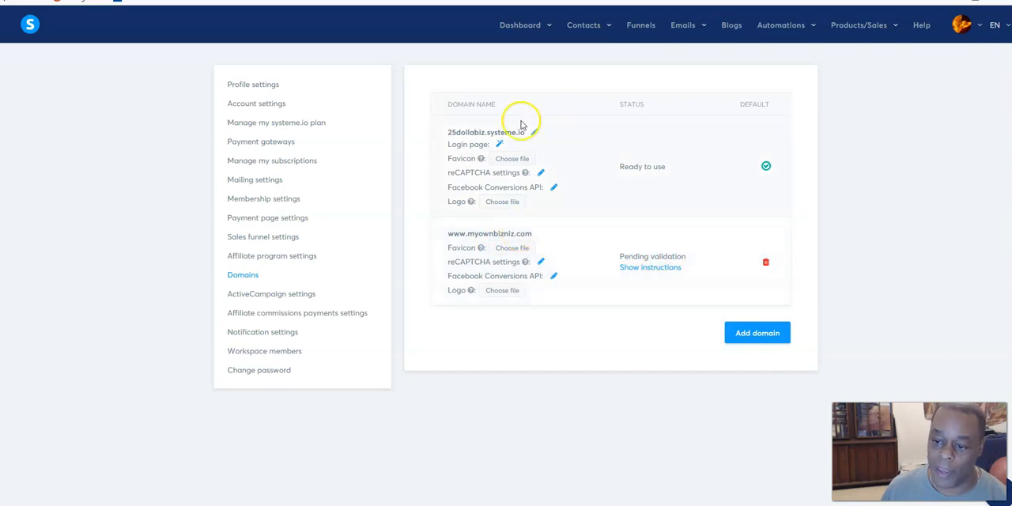
{"action": "double_click", "coordinate": [487, 132]}
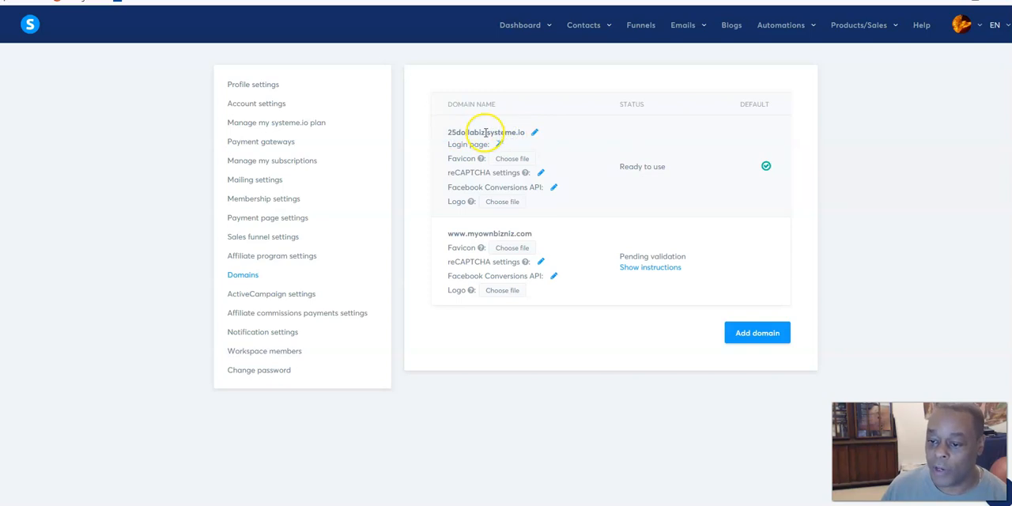
{"action": "double_click", "coordinate": [503, 132]}
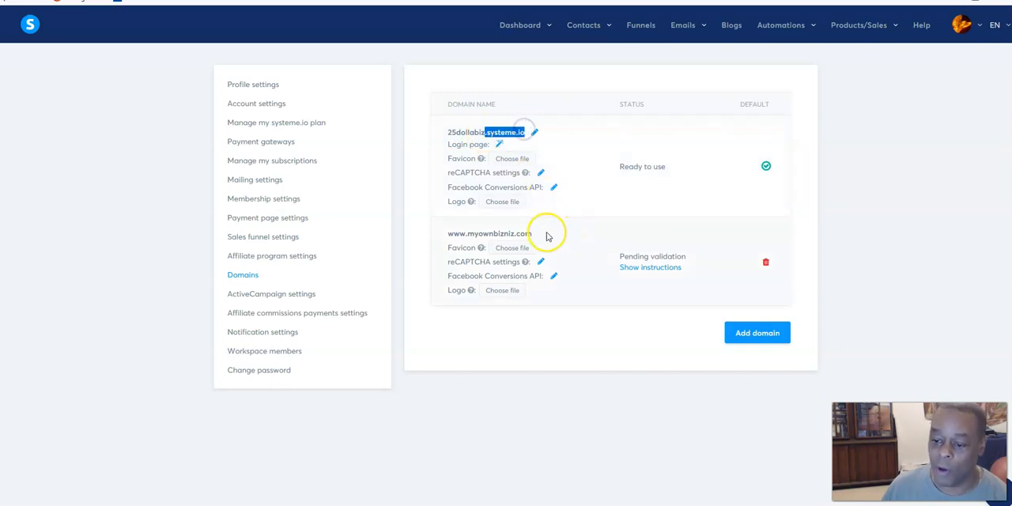
{"action": "double_click", "coordinate": [488, 234]}
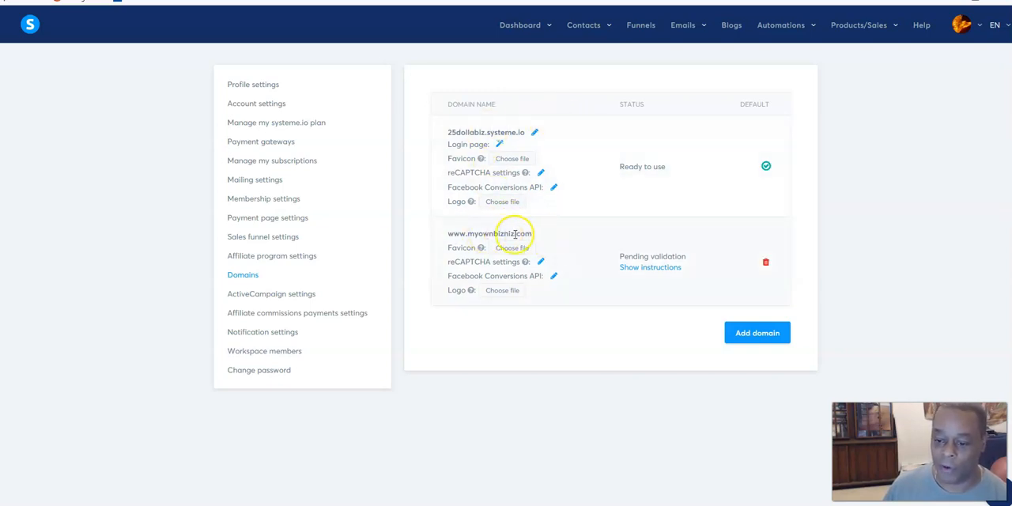
{"action": "double_click", "coordinate": [491, 233]}
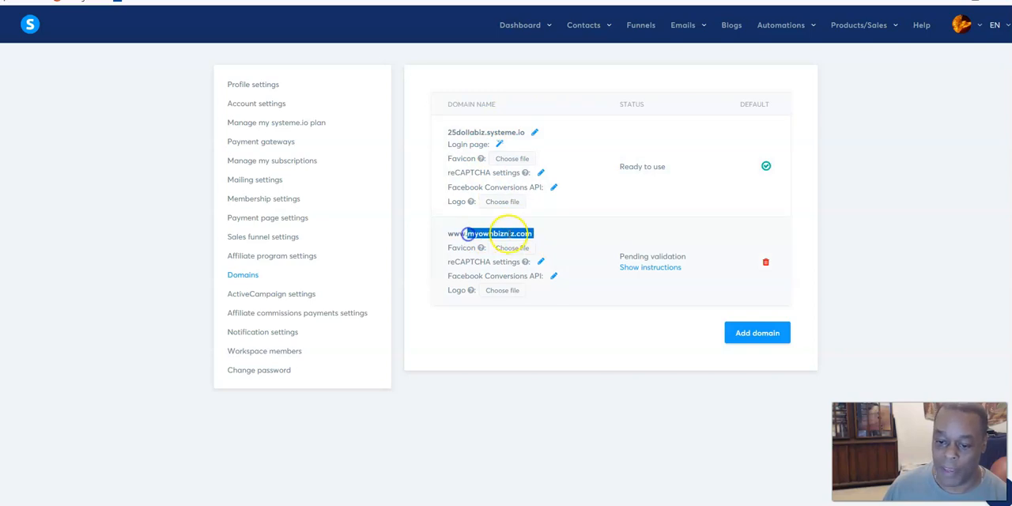